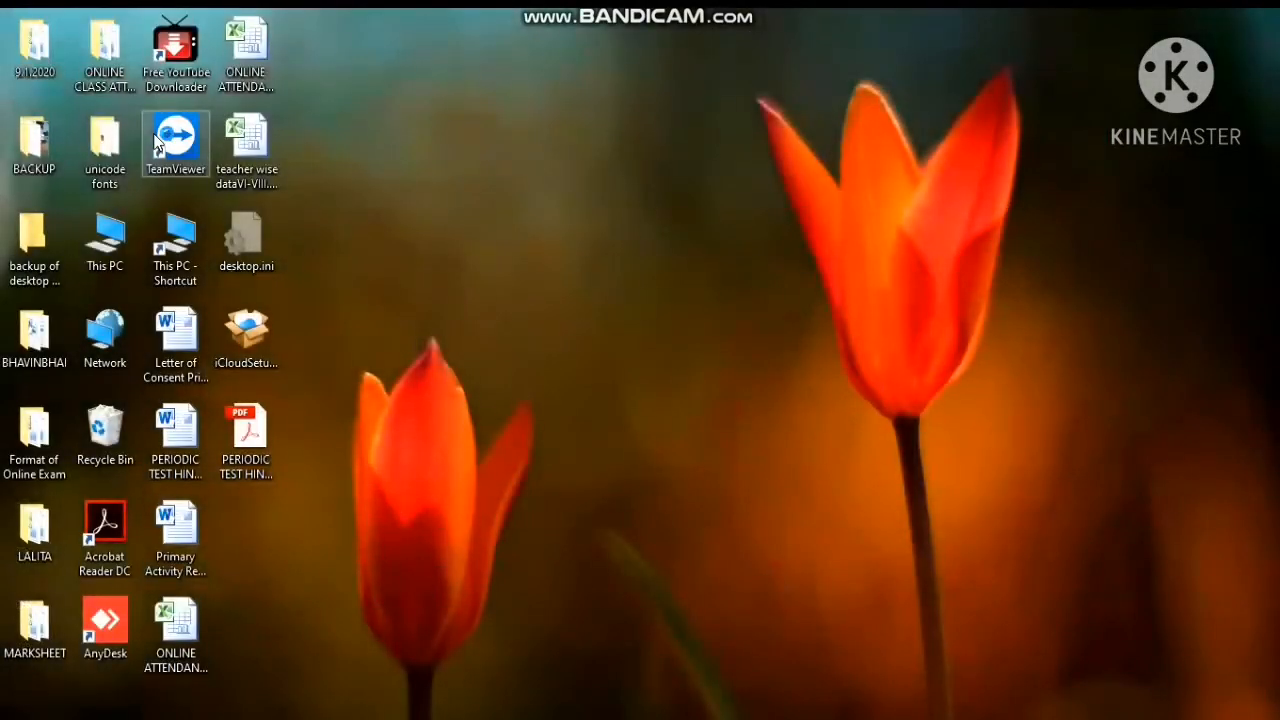
- Launch KTurtle from the desktop shortcut with an empty script and the turtle centred
click(248, 140)
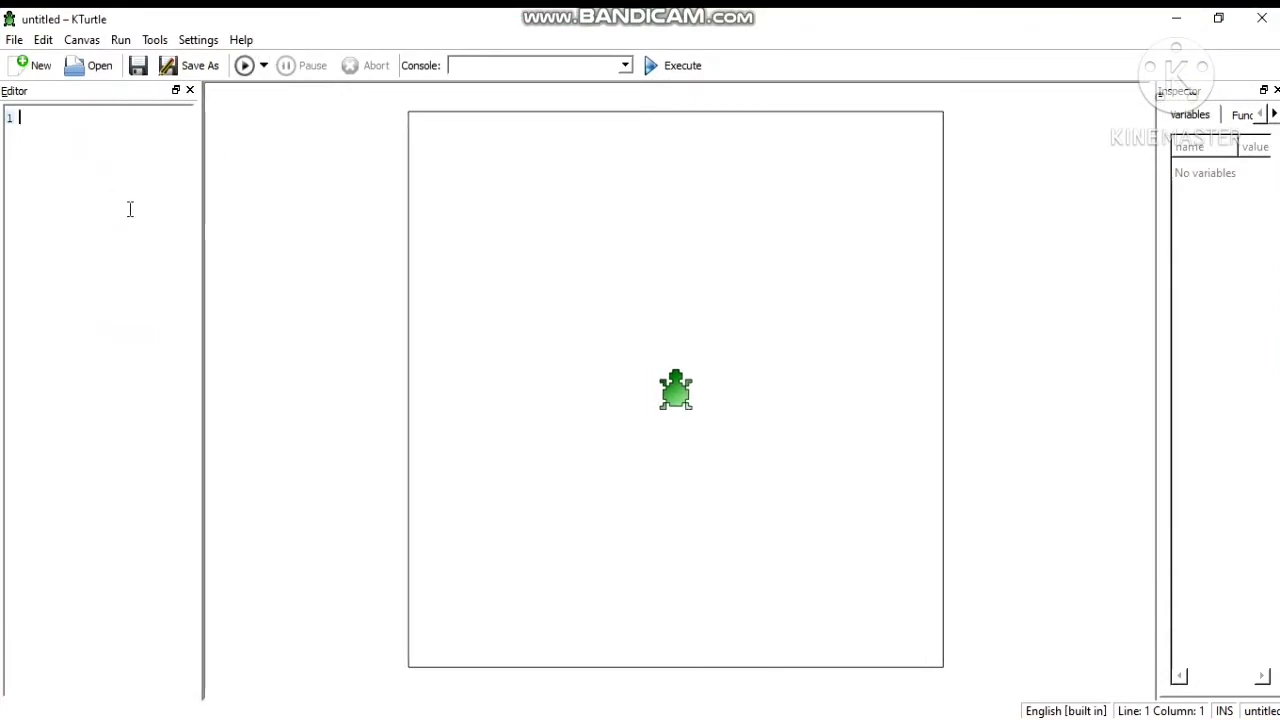
mouse_move(1184, 236)
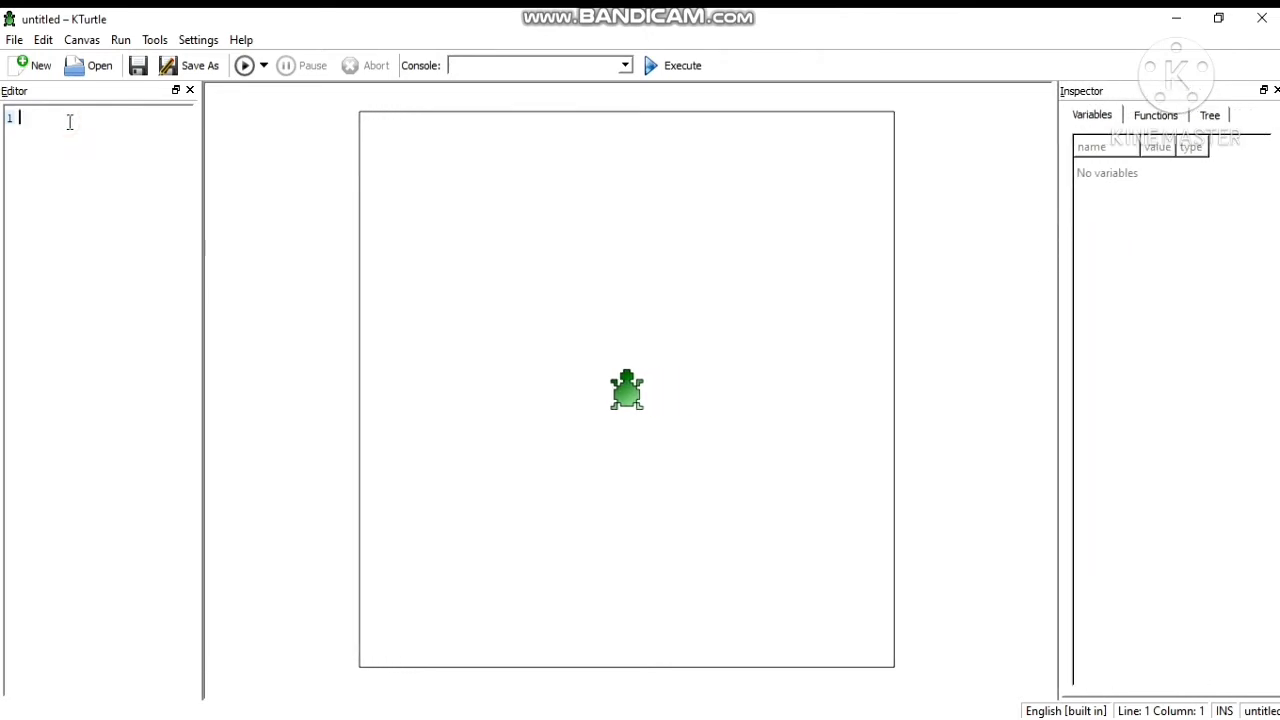
- Write reset as the first line of the script
text(rea)
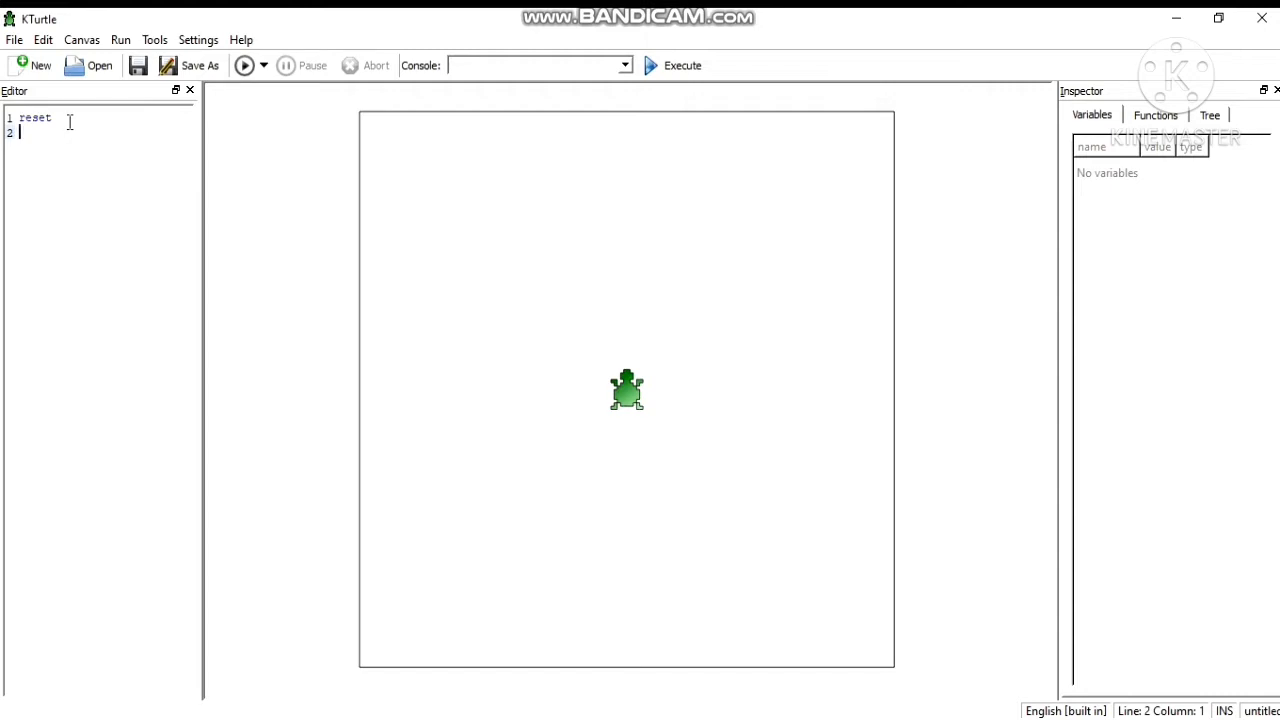
- Add a forward command on line 2, ending as fw 120, so the turtle draws upward
text(forw)
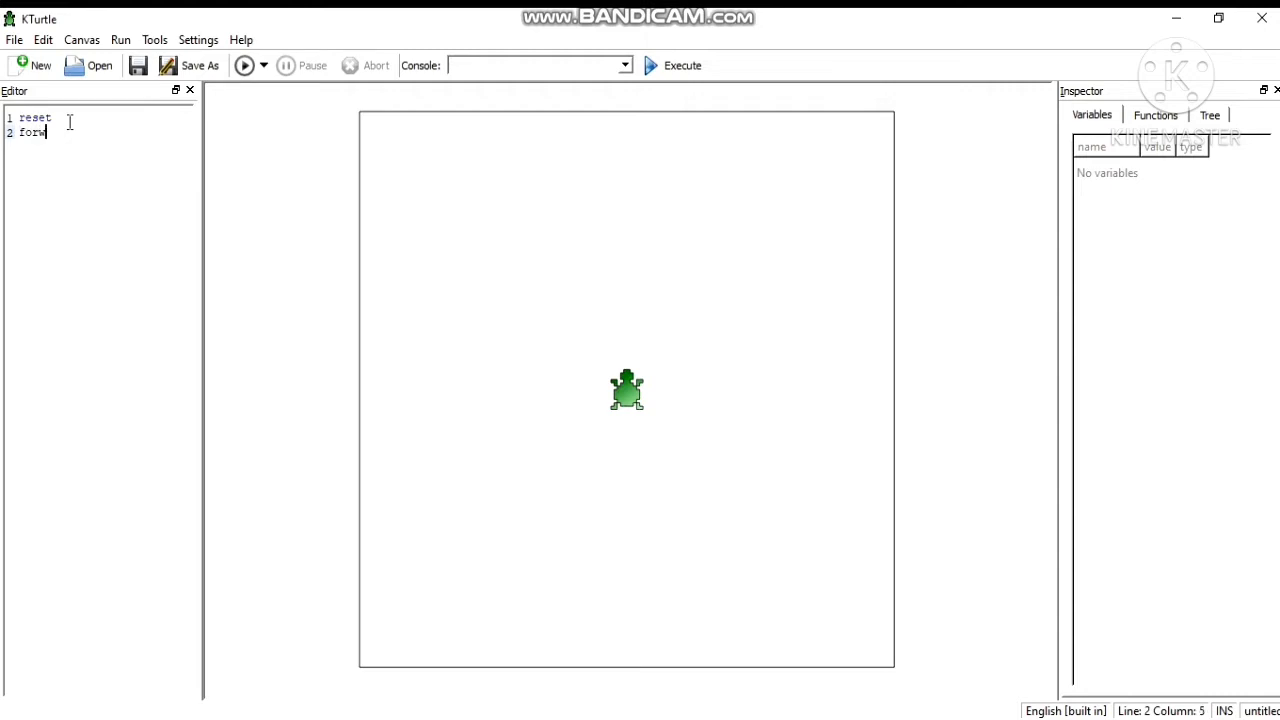
text(ard)
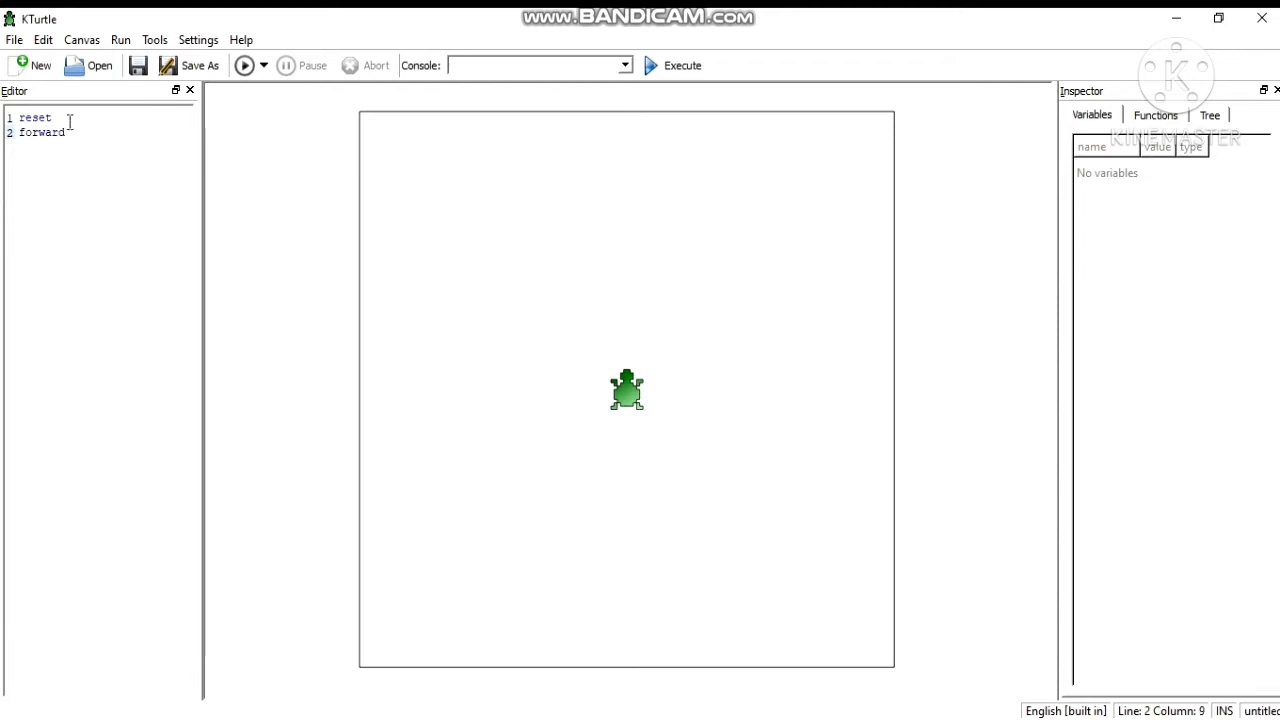
text(90)
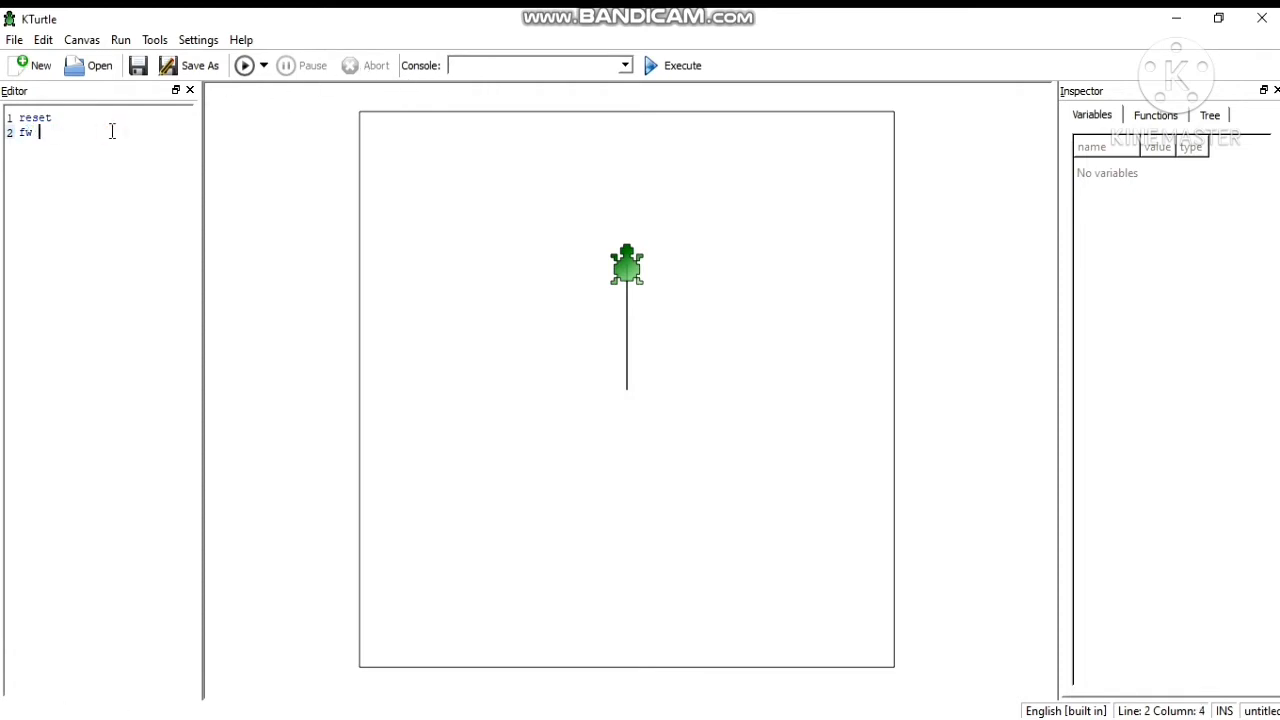
text(120)
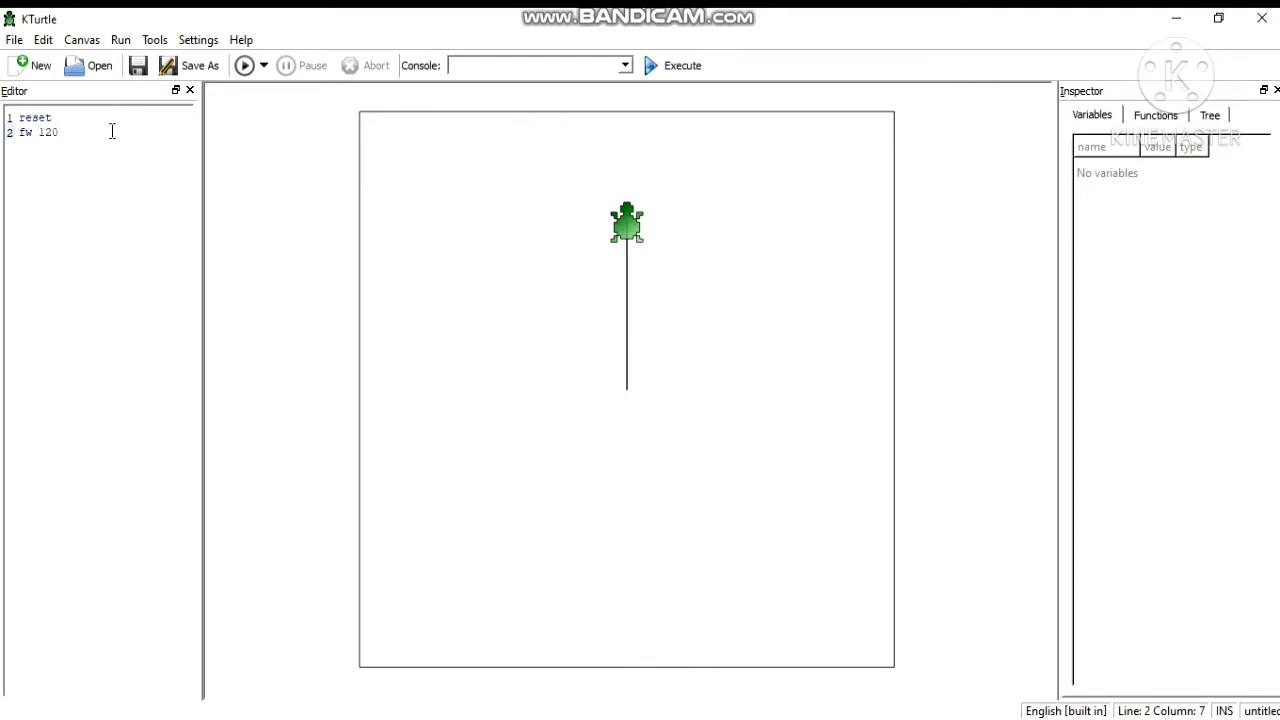
mouse_move(86, 360)
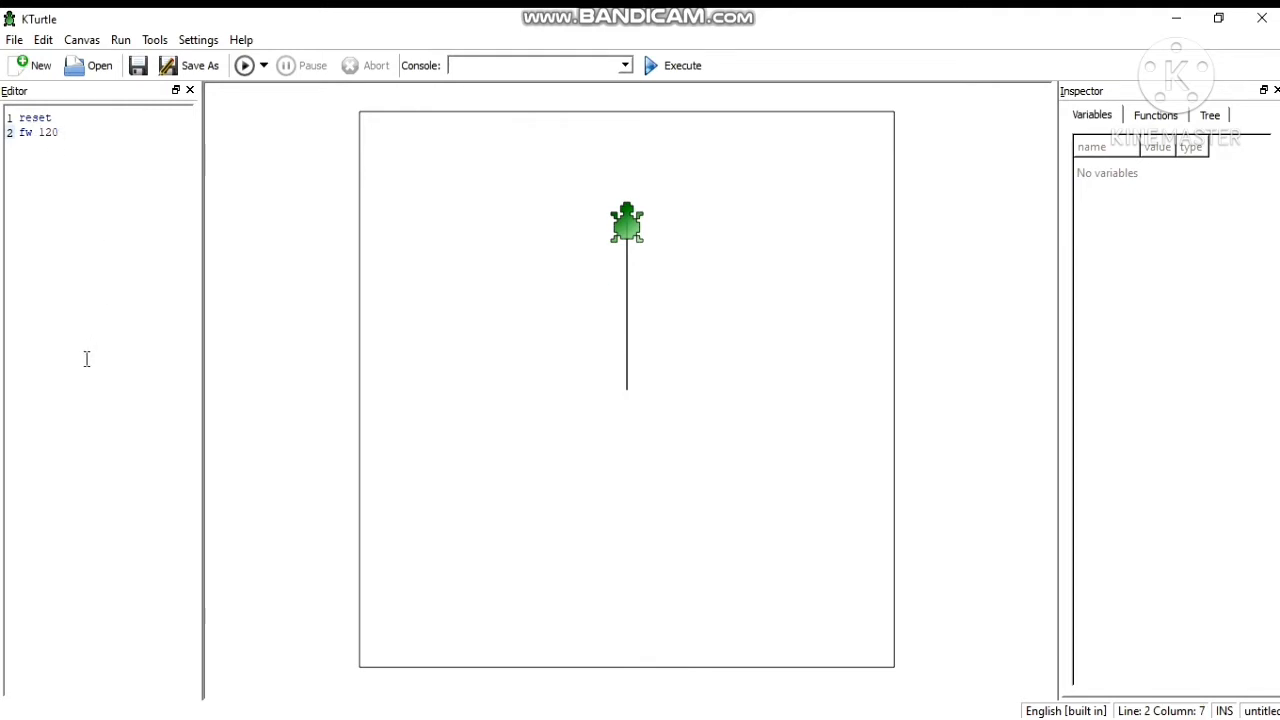
- Rework the script to reset followed by a single fw 180 line reaching near the canvas top
key(ctrl+a)
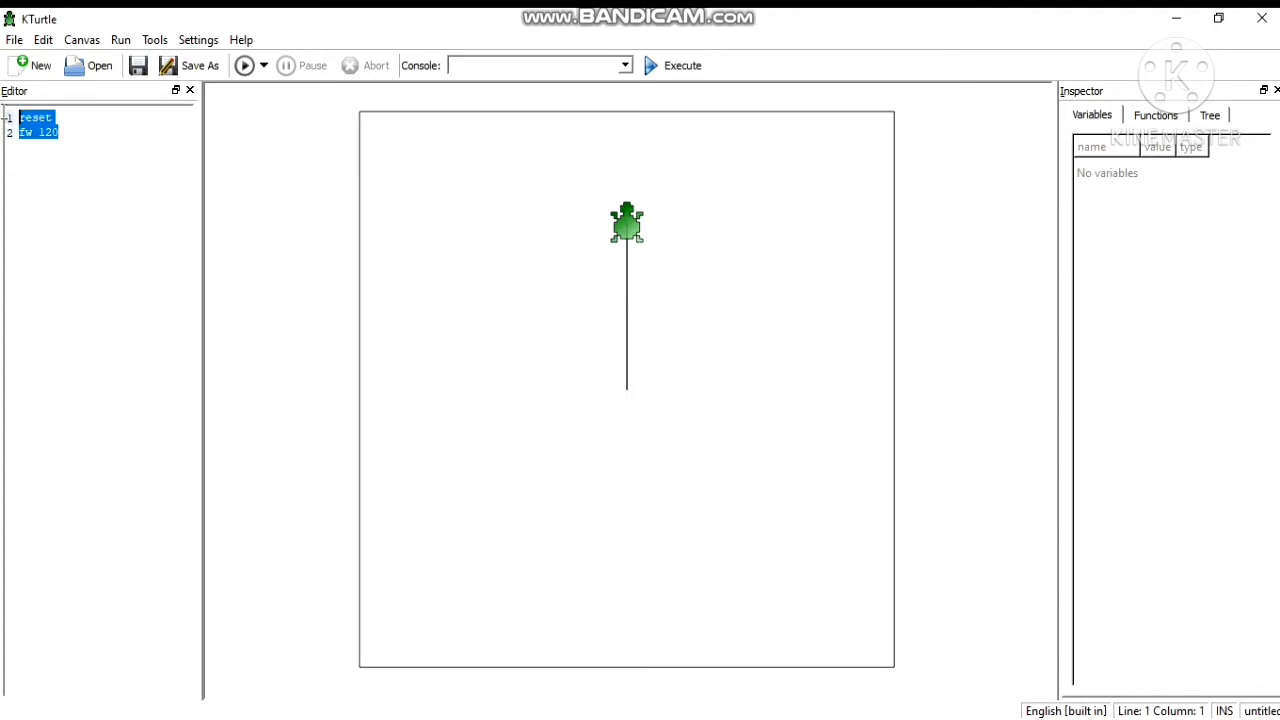
mouse_move(22, 128)
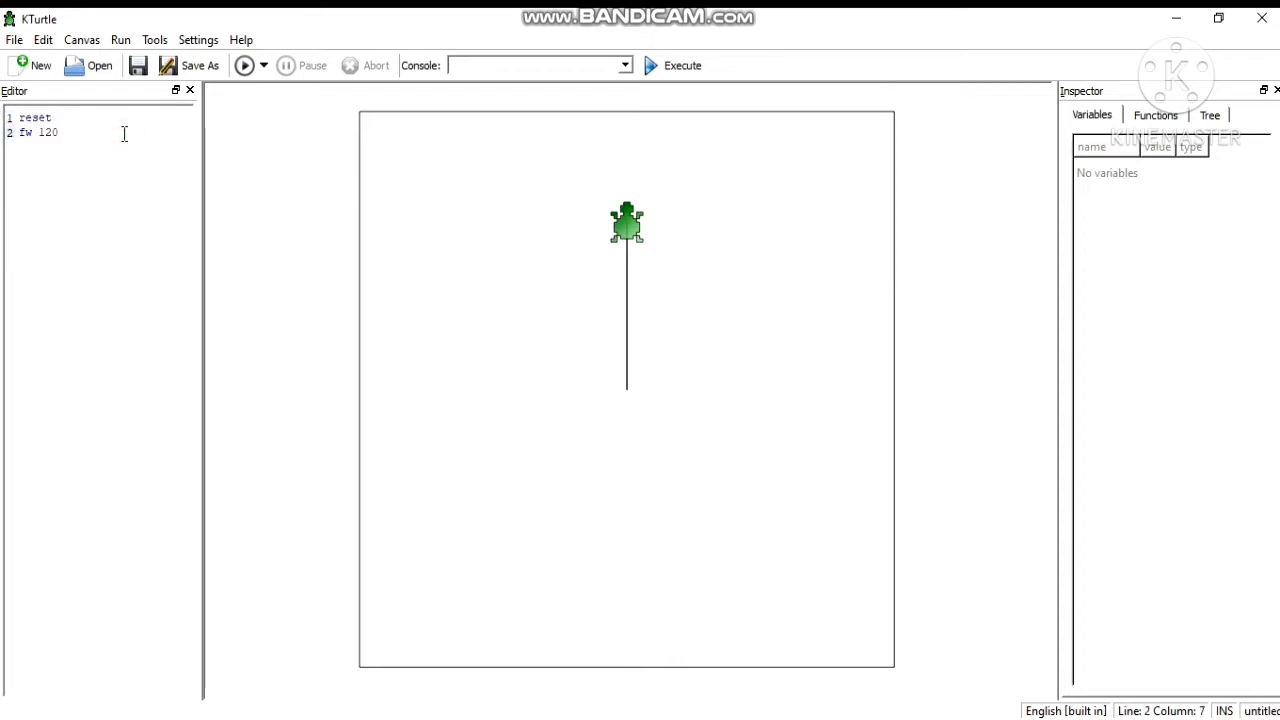
text(fw)
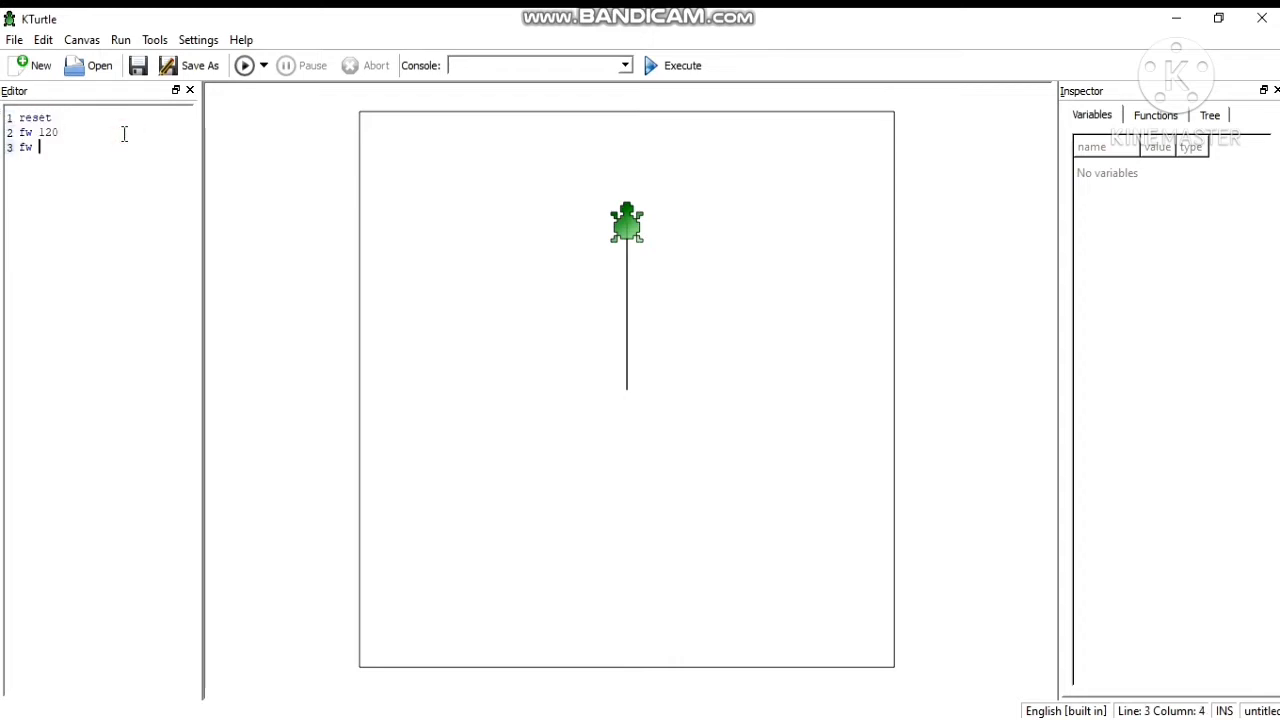
text(80)
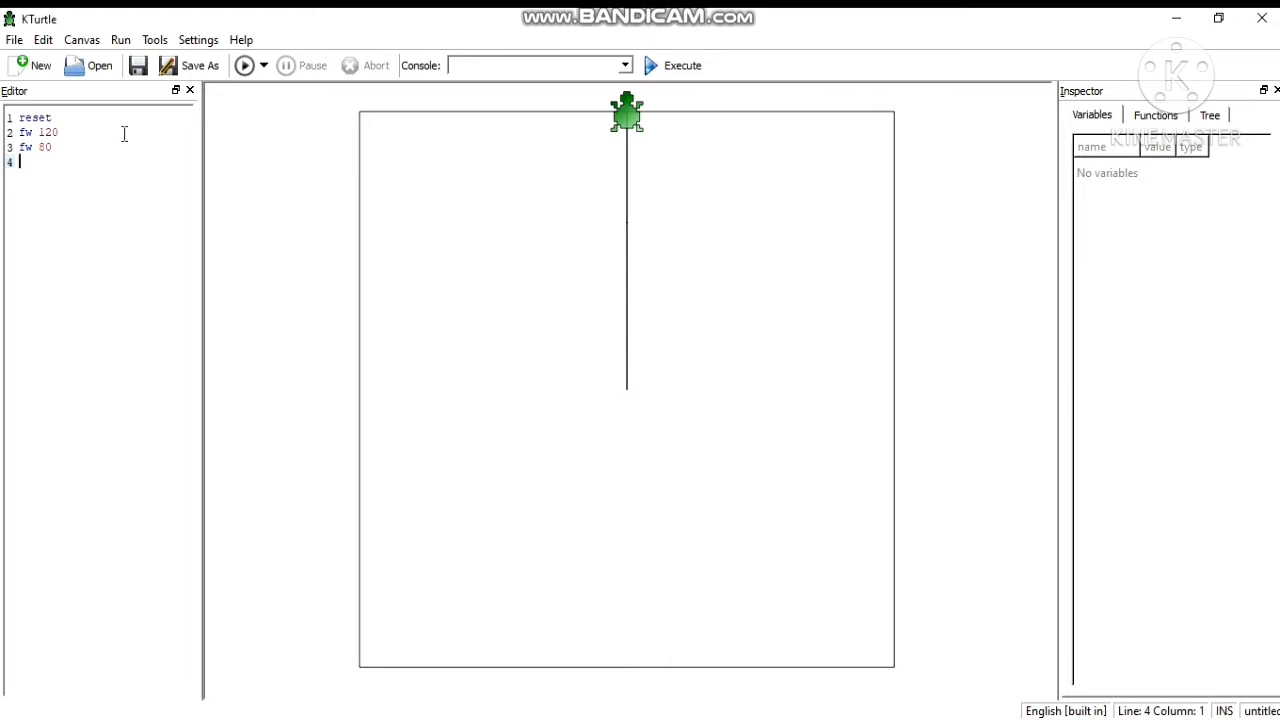
text(fw)
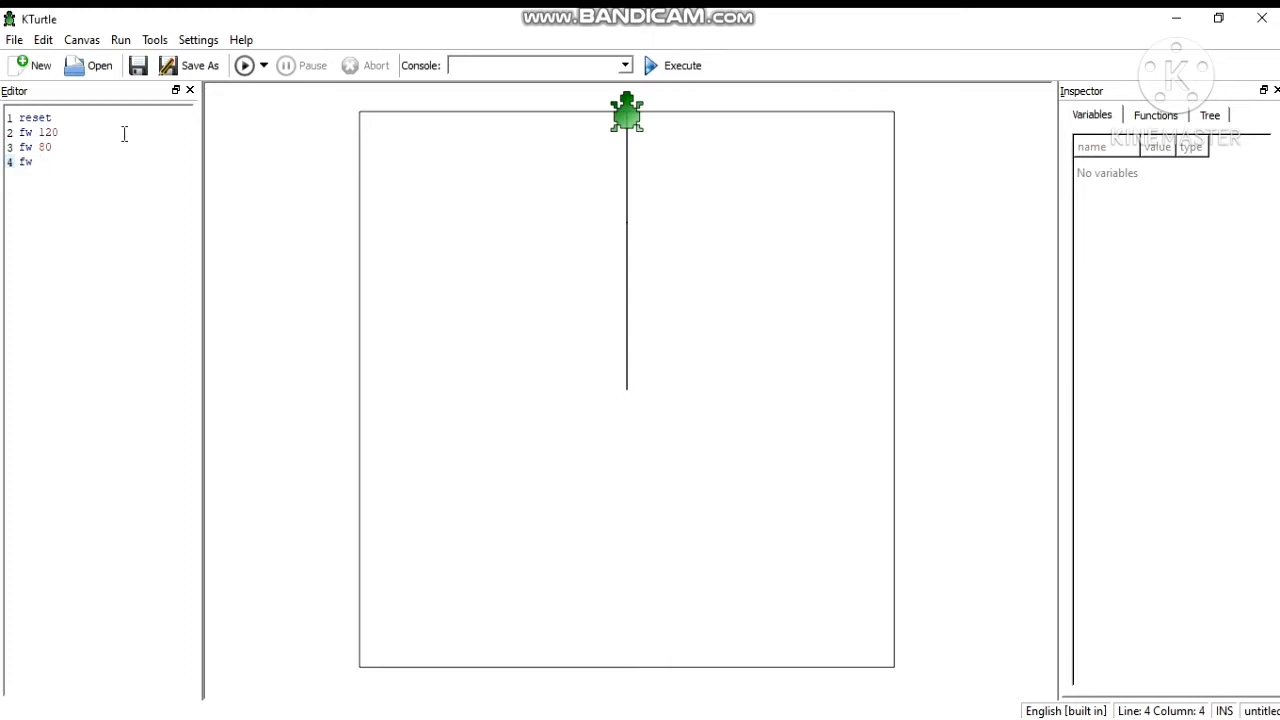
text(180)
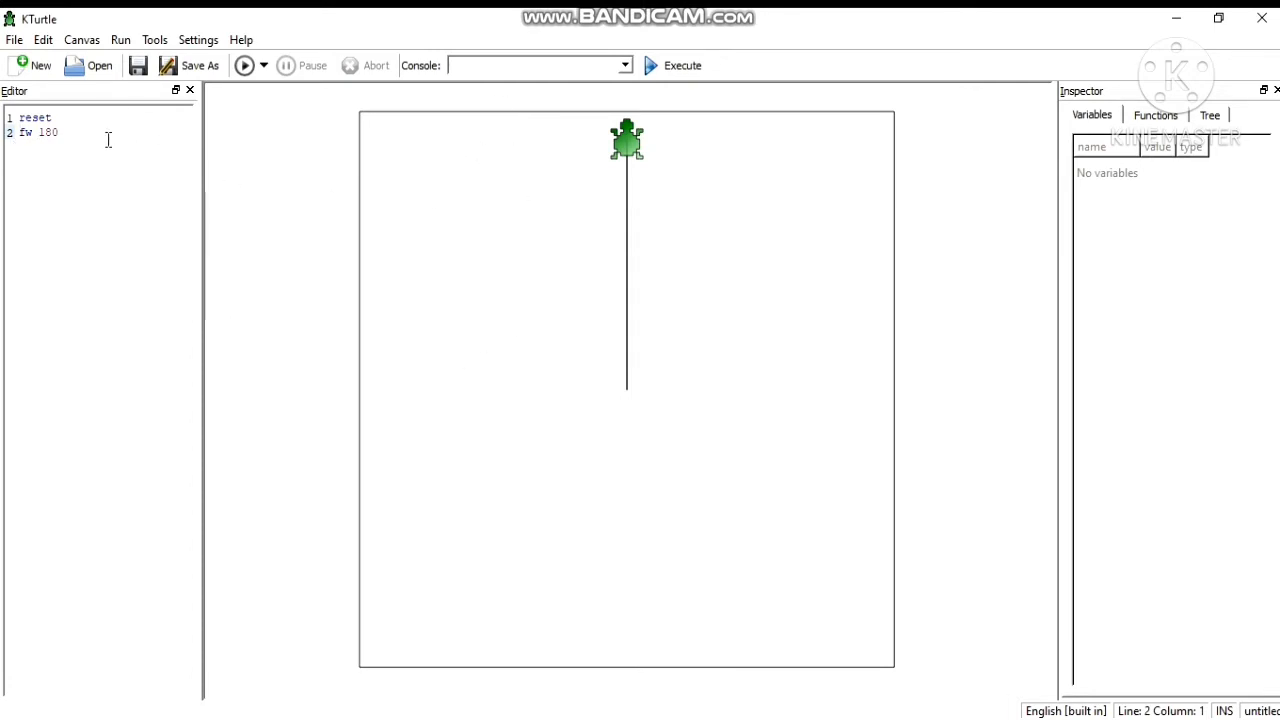
- Delete the fw 180 line so only reset remains and the canvas clears
double_click(38, 132)
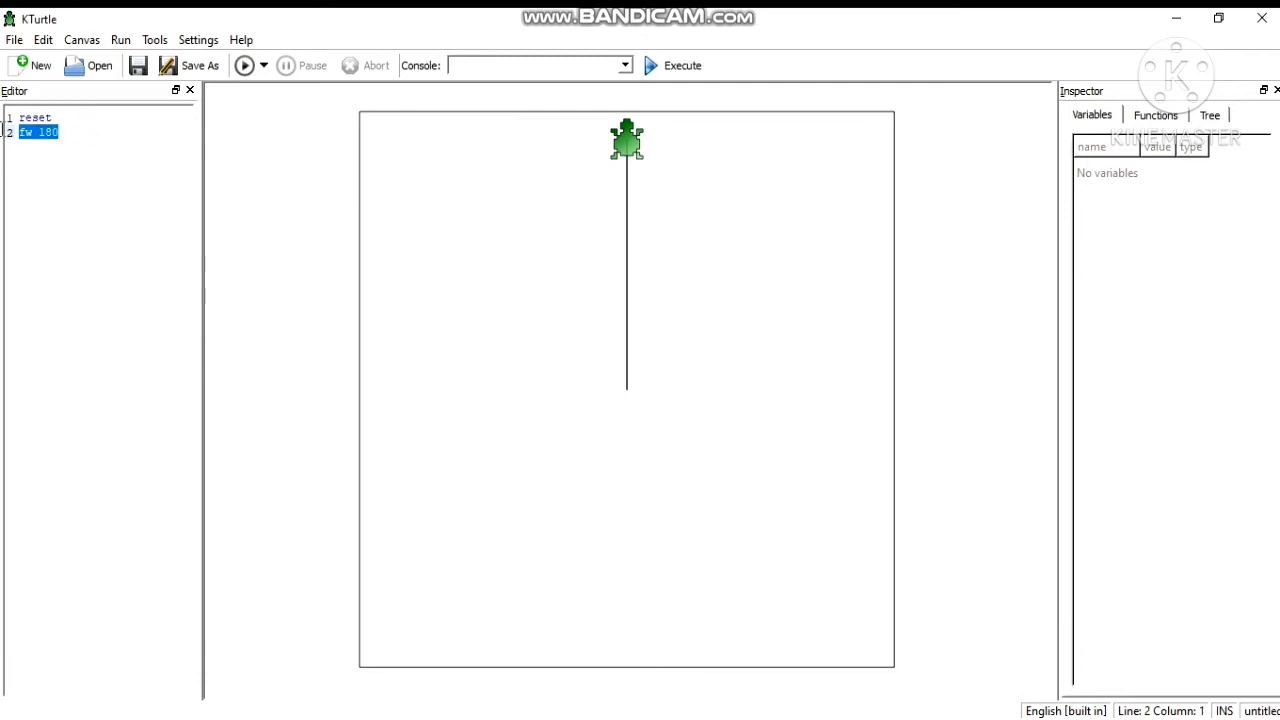
key(Delete)
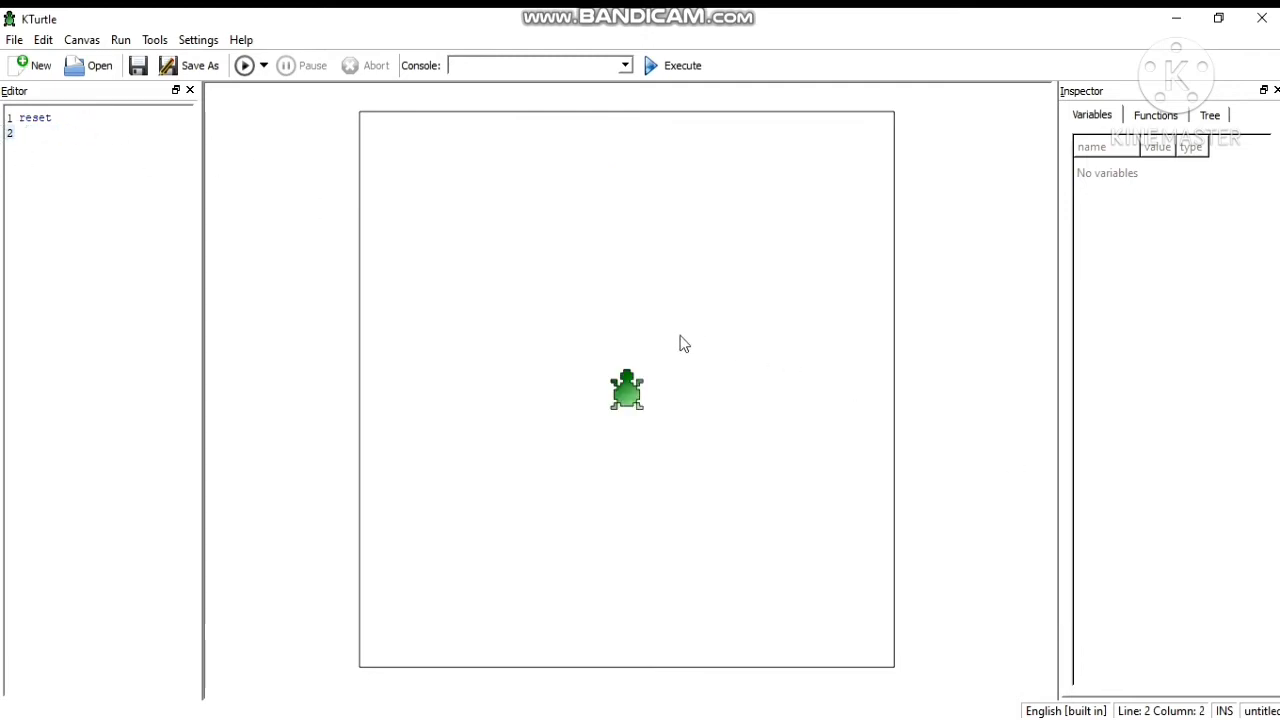
mouse_move(766, 516)
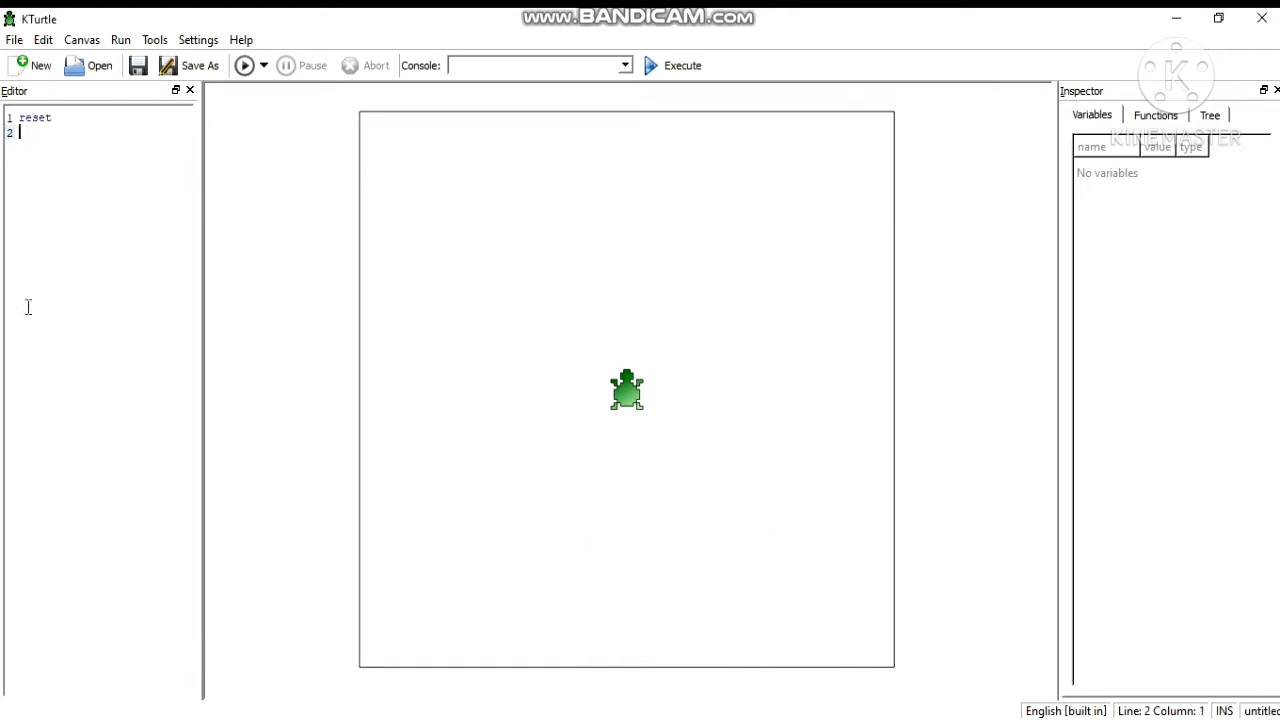
- Add backward 80 on line 2 to draw downward, then shorten the command to bw
text(bac)
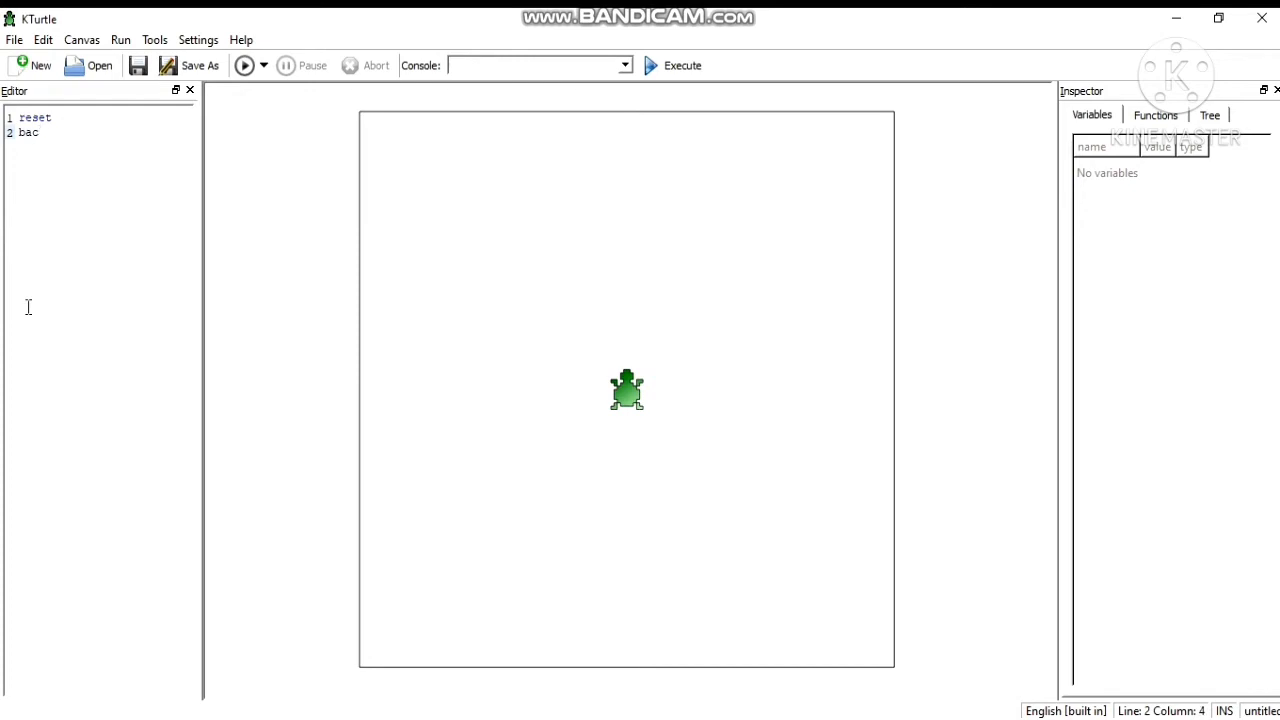
text(ward)
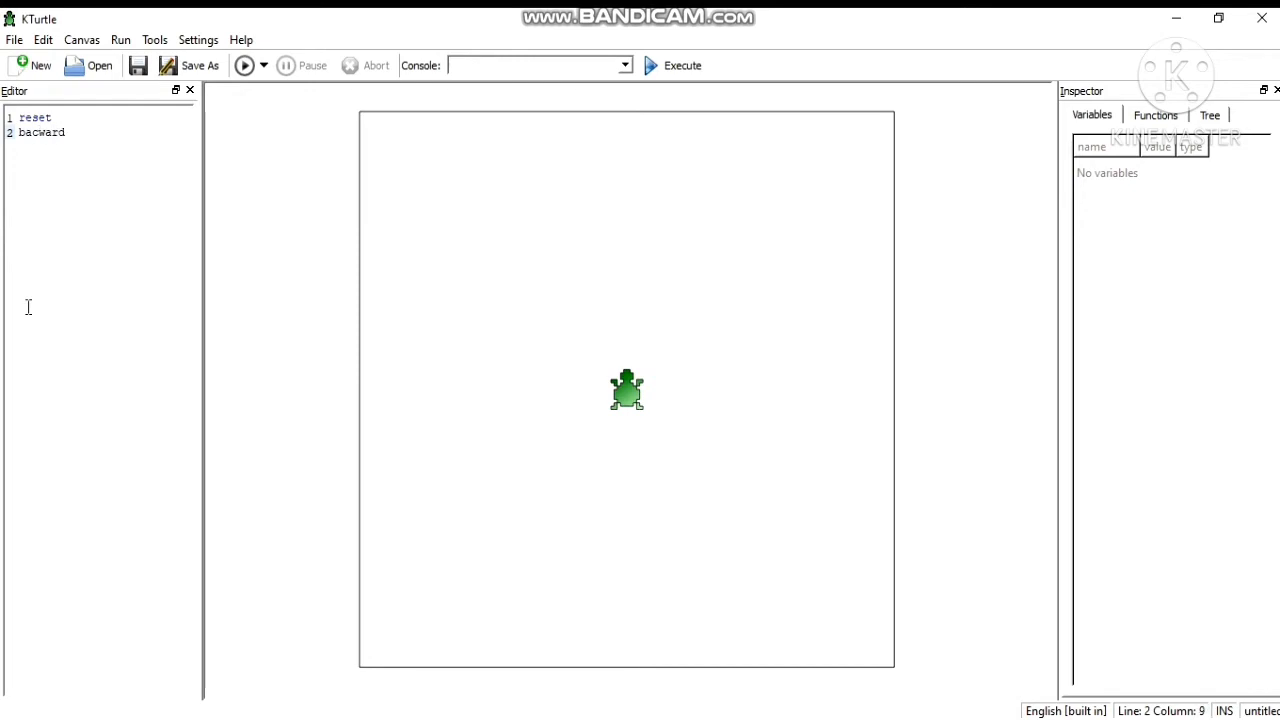
text(80)
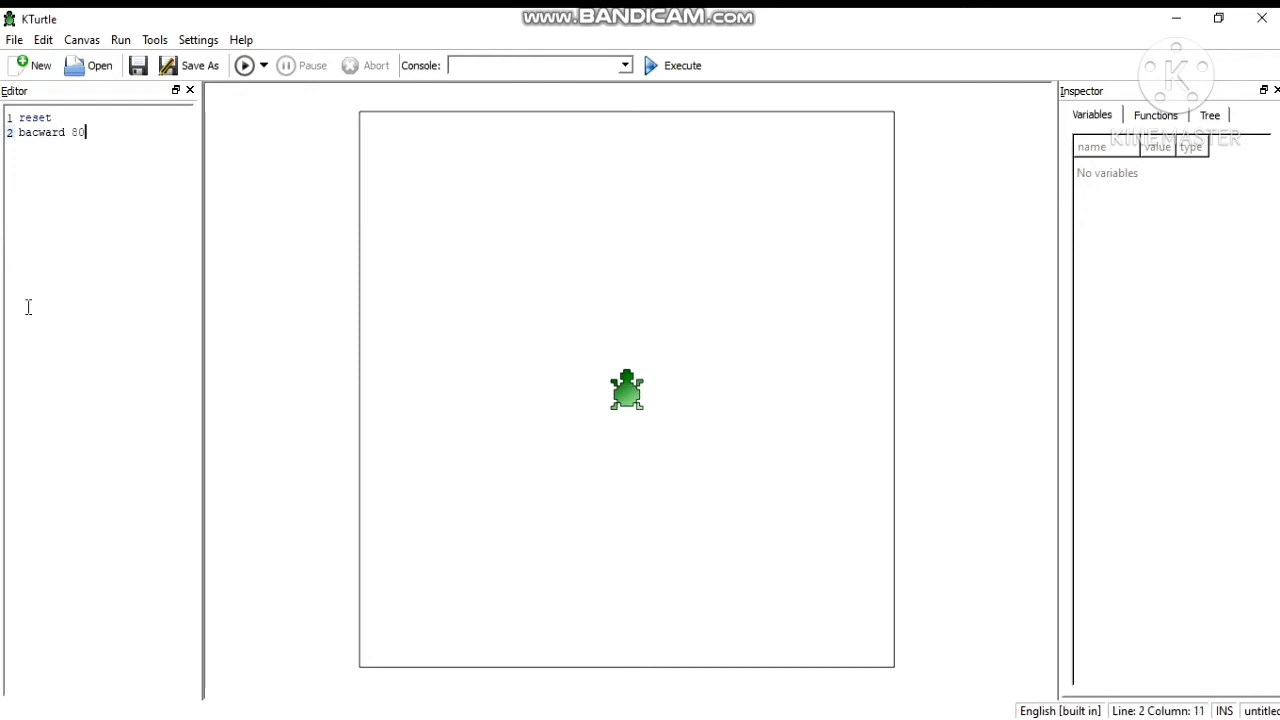
click(682, 64)
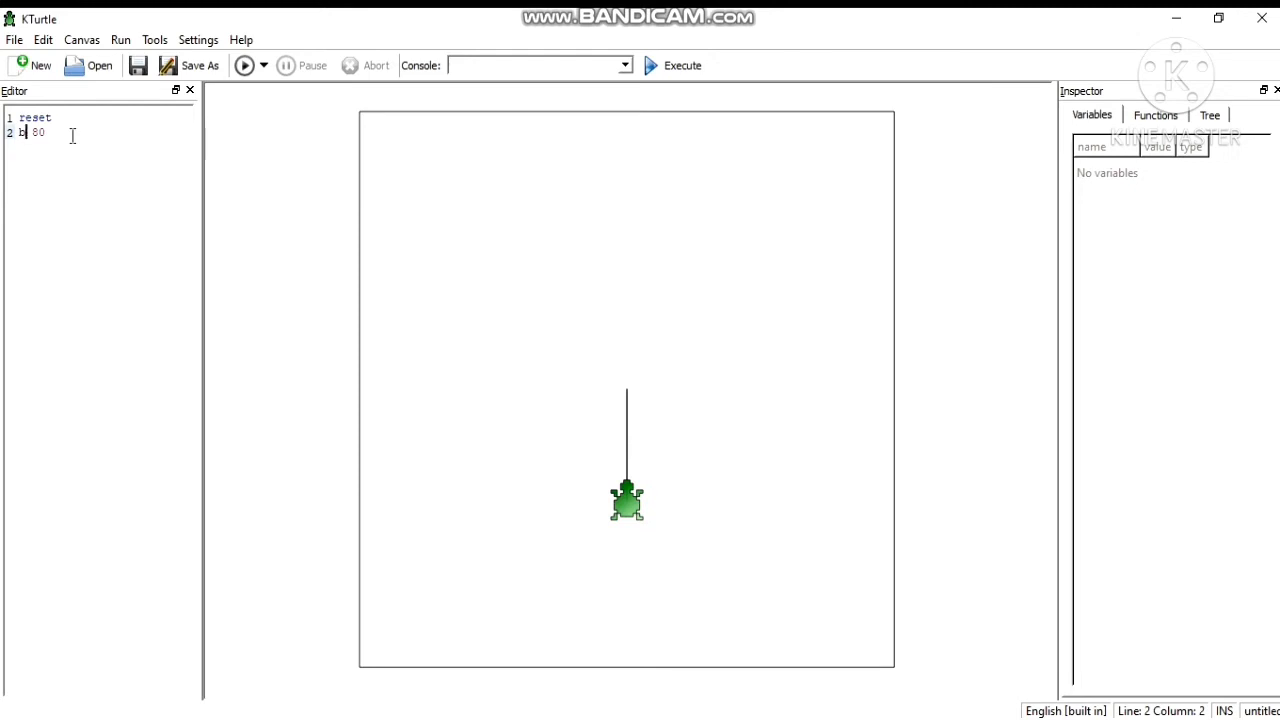
text(w)
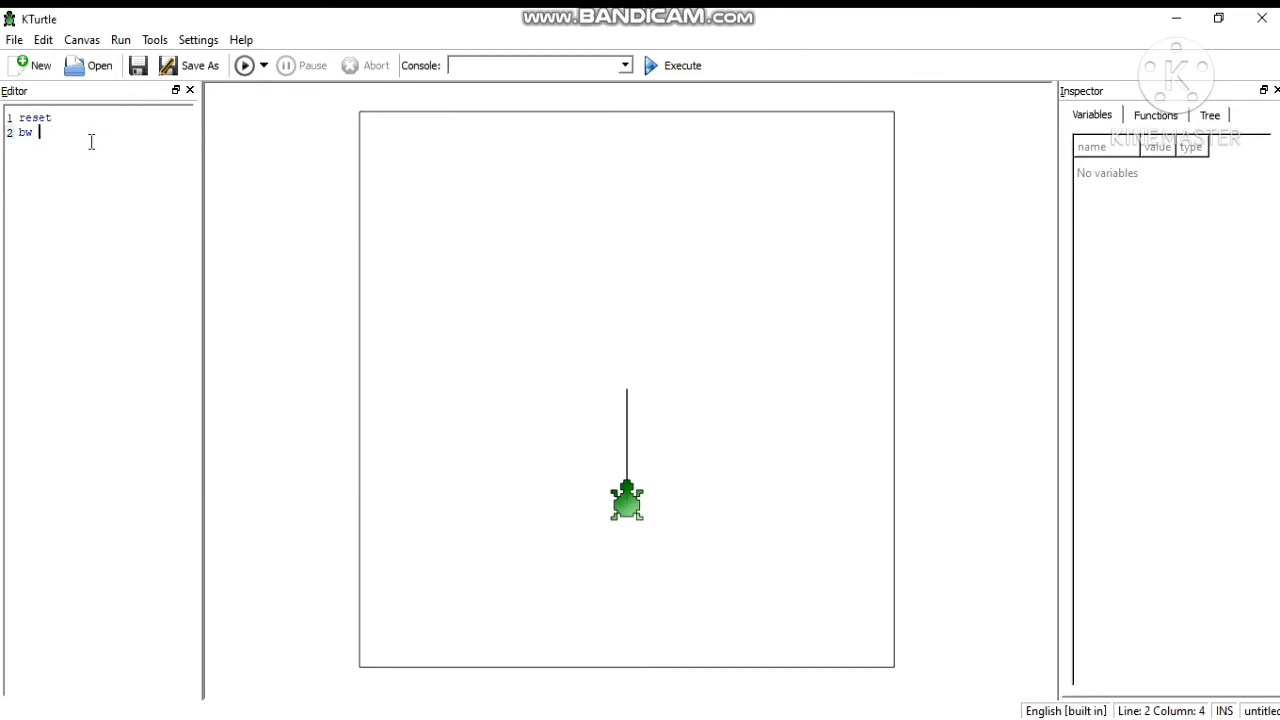
- Lengthen the backward distance from 100 to 160 so the line reaches the canvas bottom
text(100)
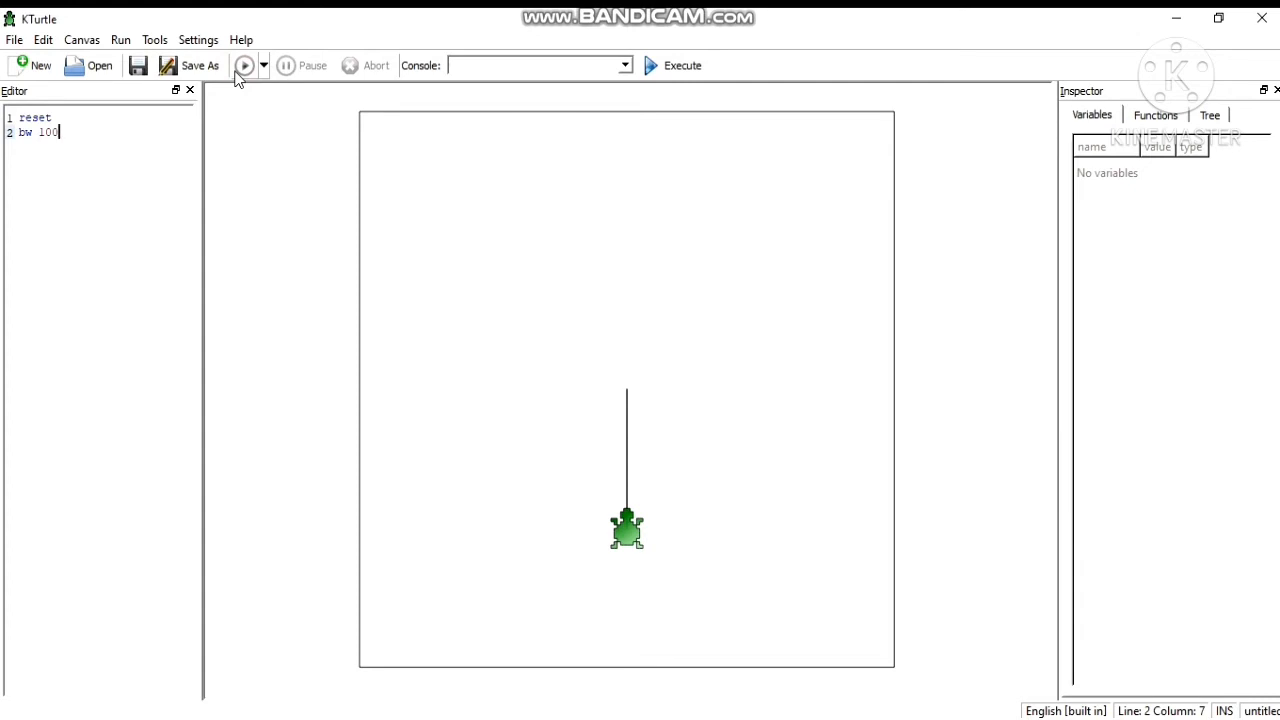
key(BackSpace)
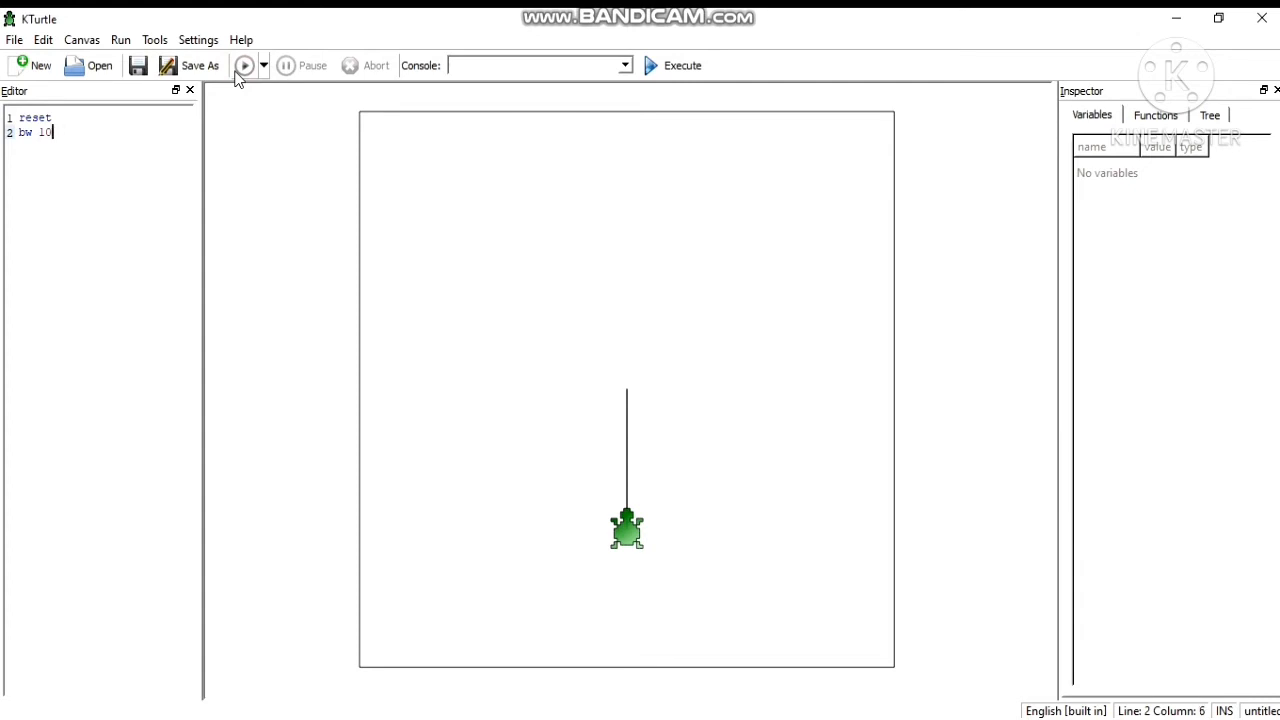
text(6)
text(bw)
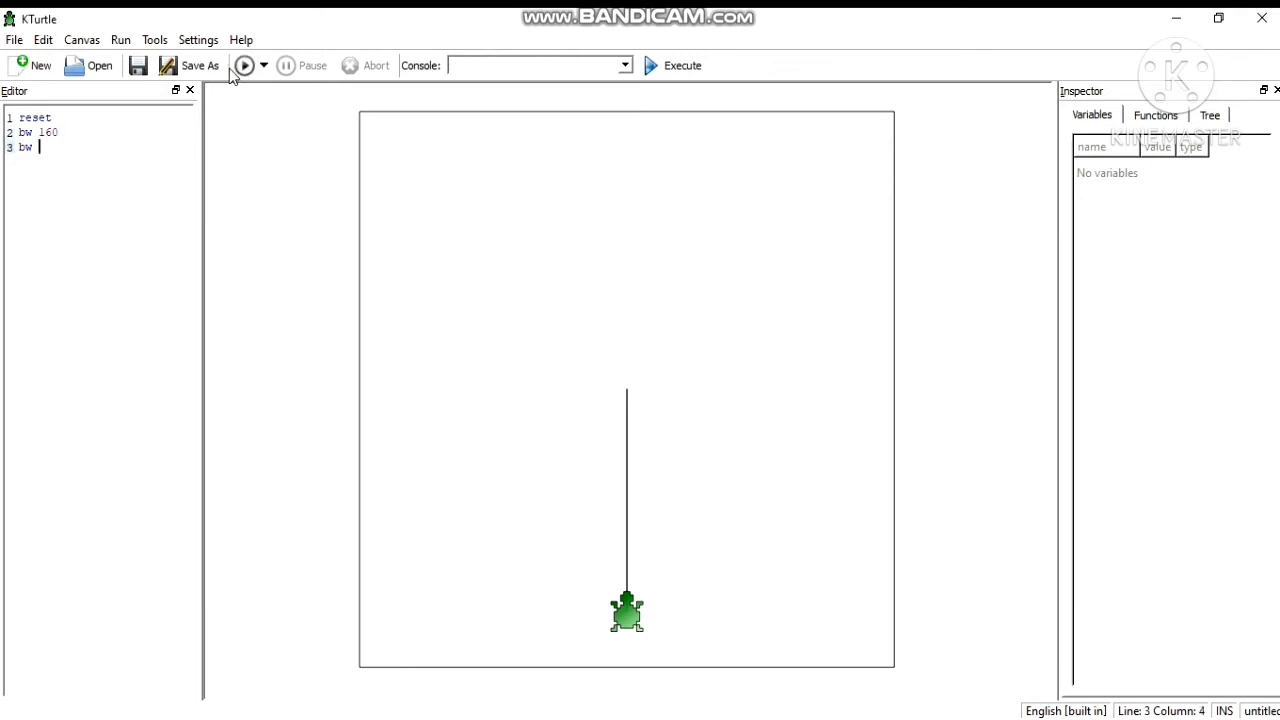
- Add bw 90 and bw 40 lines, then trim the script back to just reset
text(90)
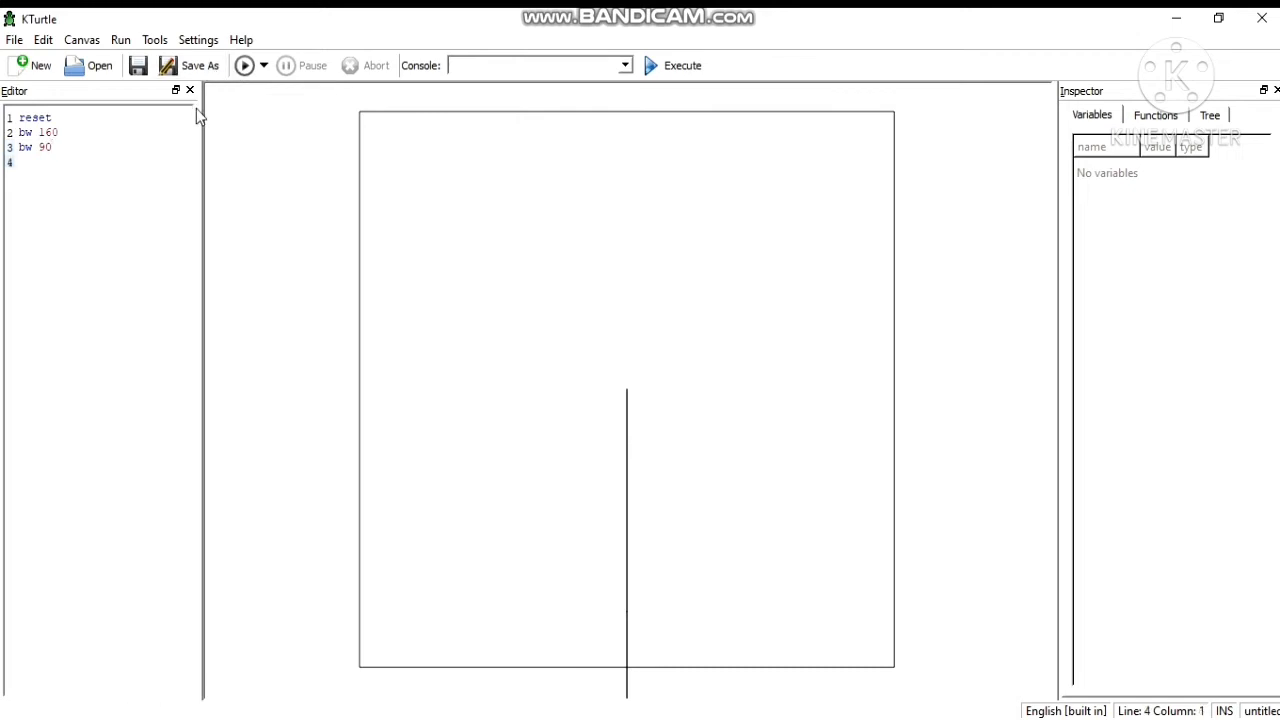
text(bw 4)
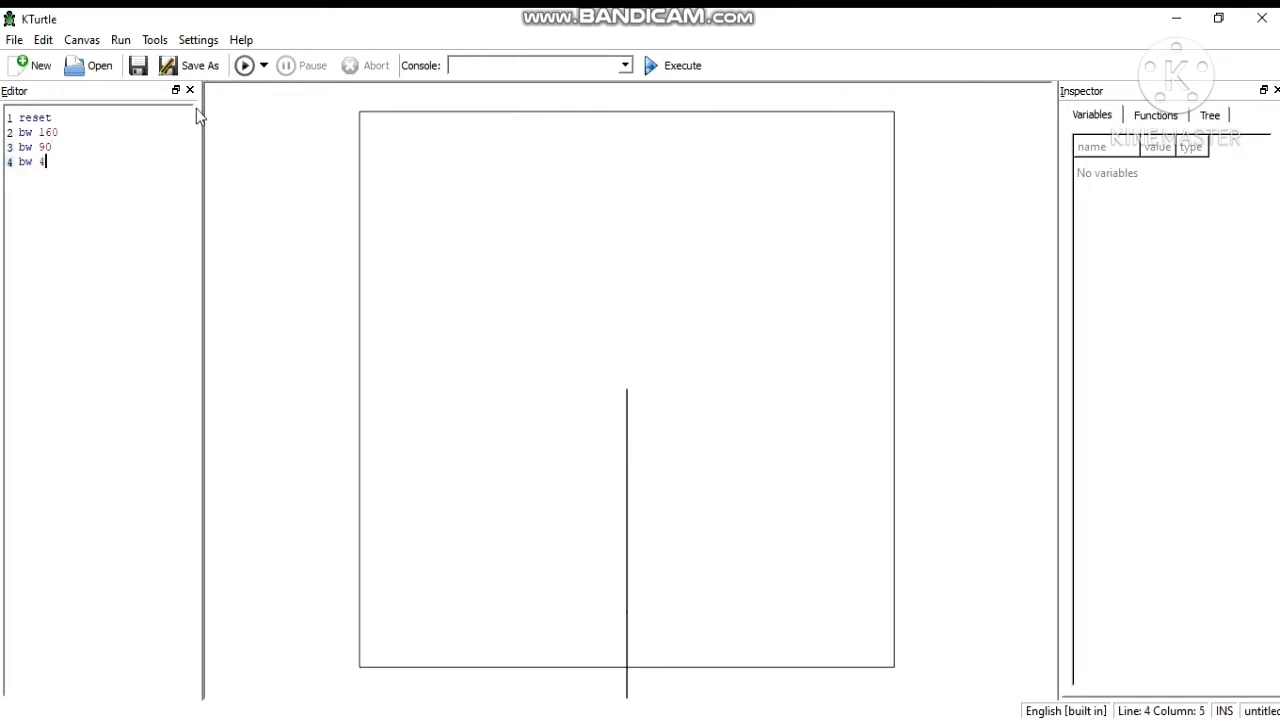
text(0)
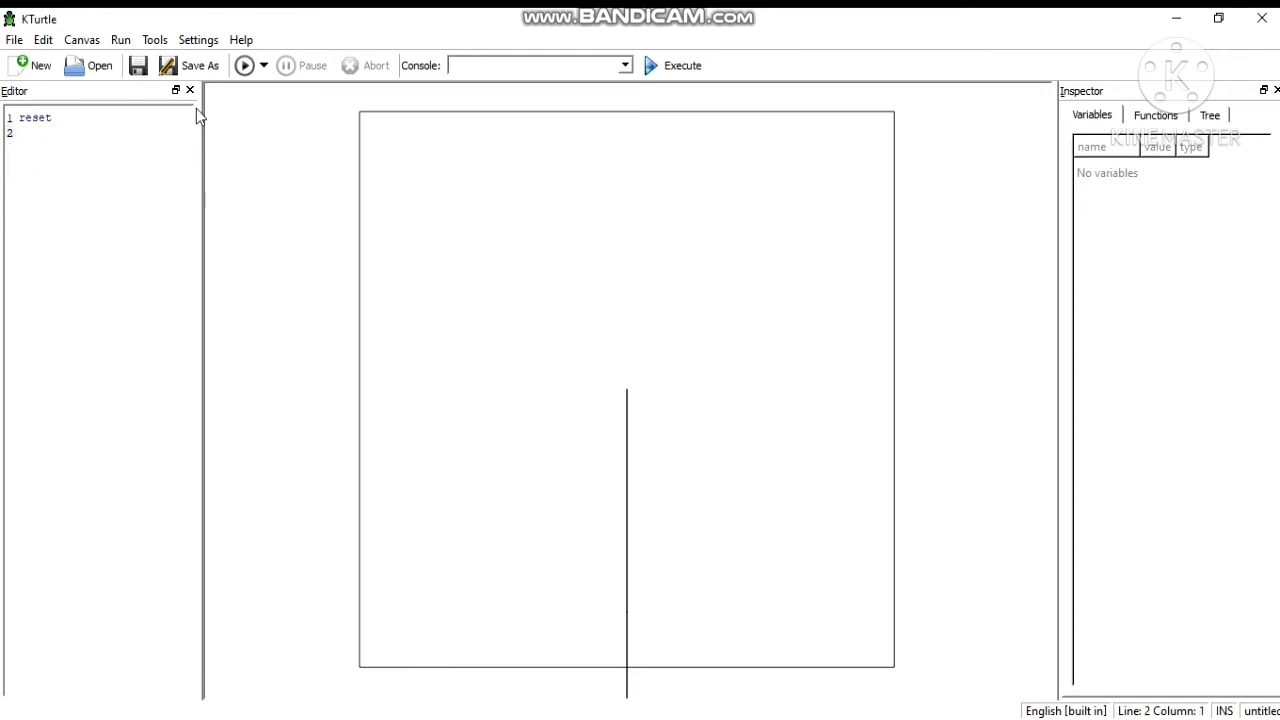
- Try a backward 100 line after reset, then erase it back to reset alone
text(backward 18)
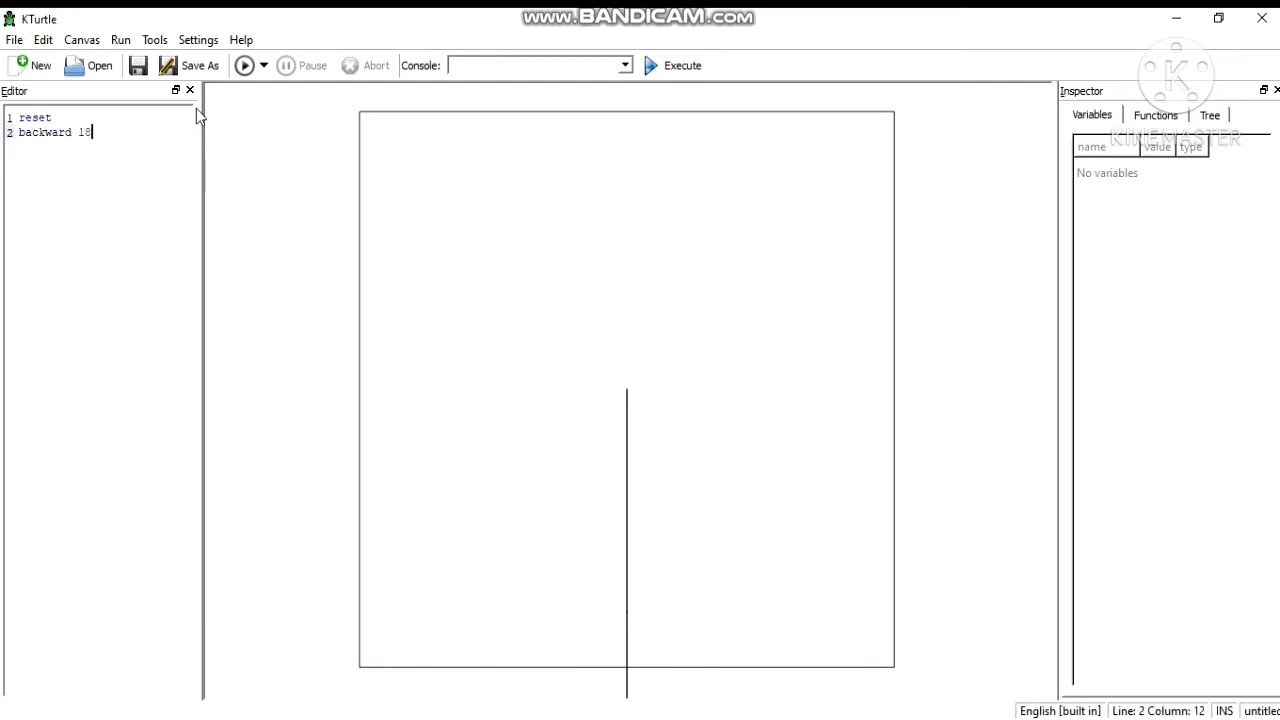
text(0)
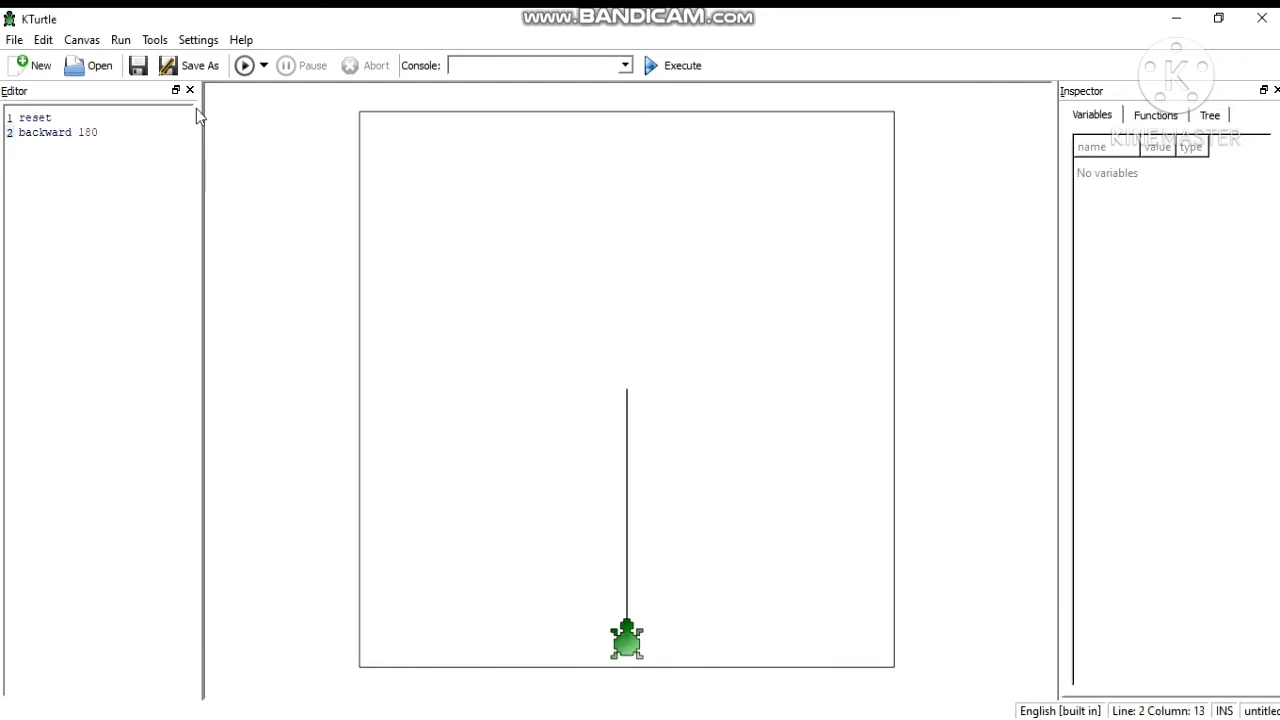
key(BackSpace)
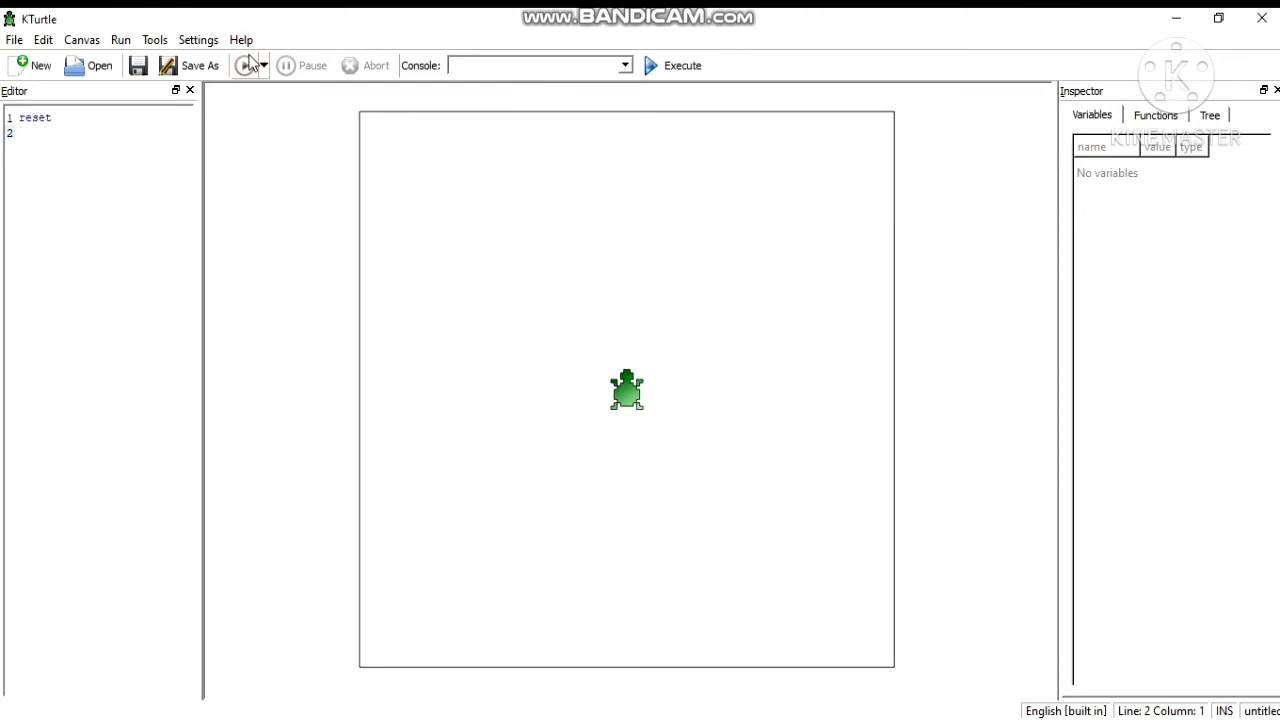
text(tur)
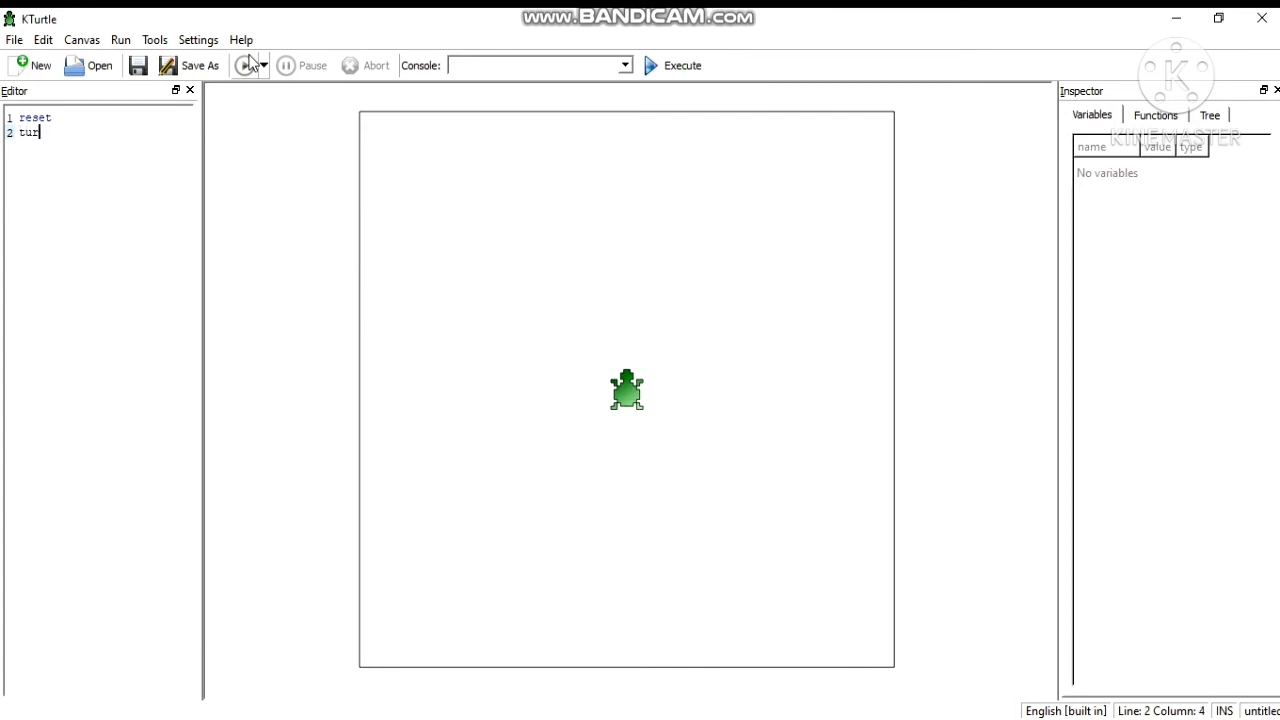
text(nr)
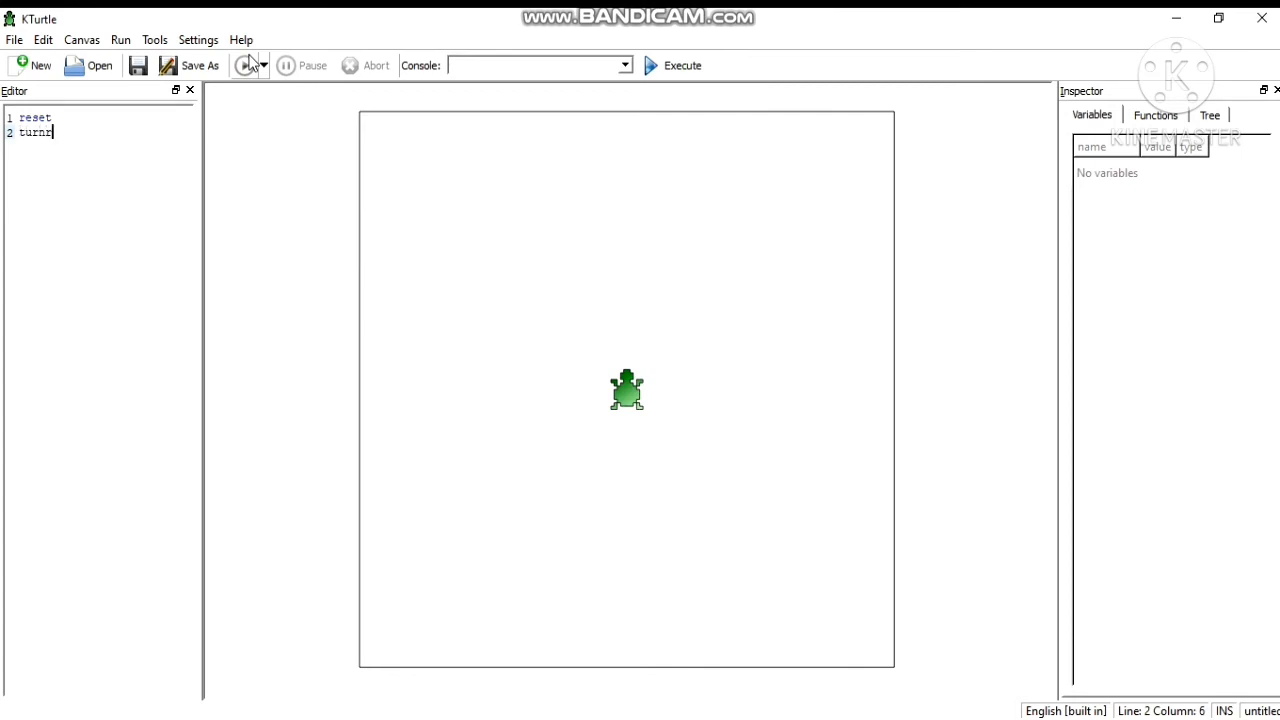
text(ight)
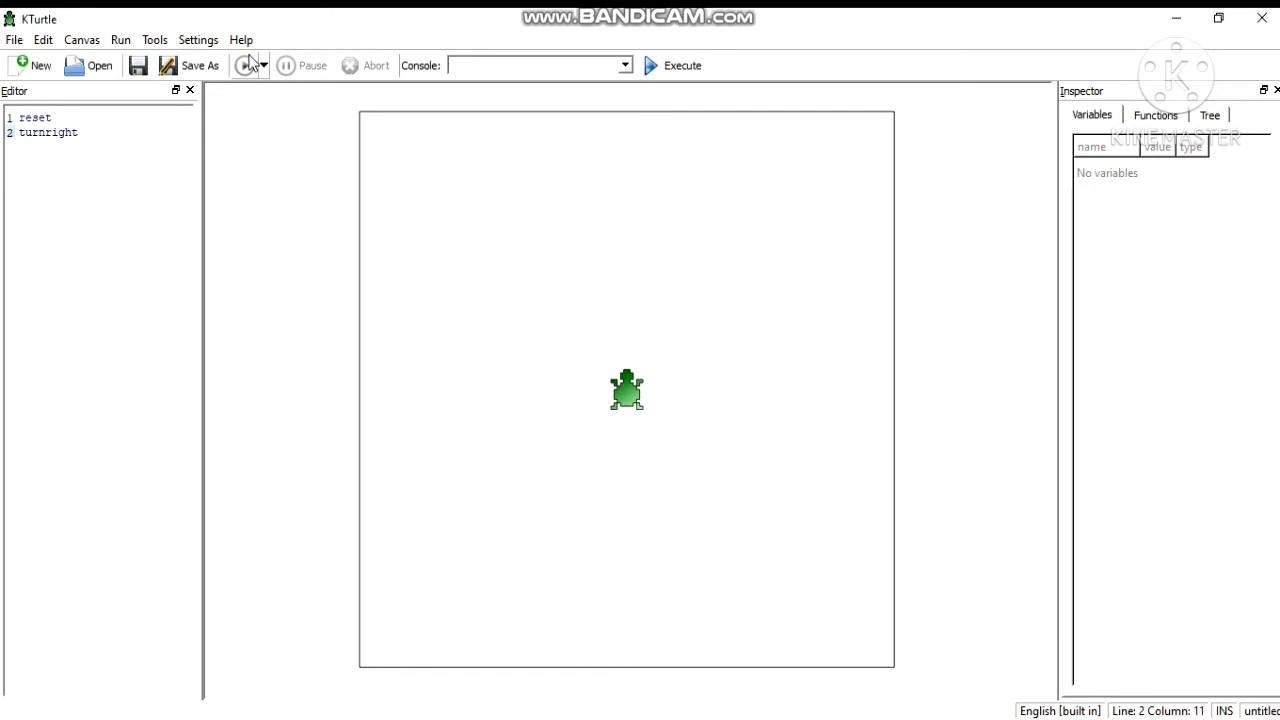
text(60)
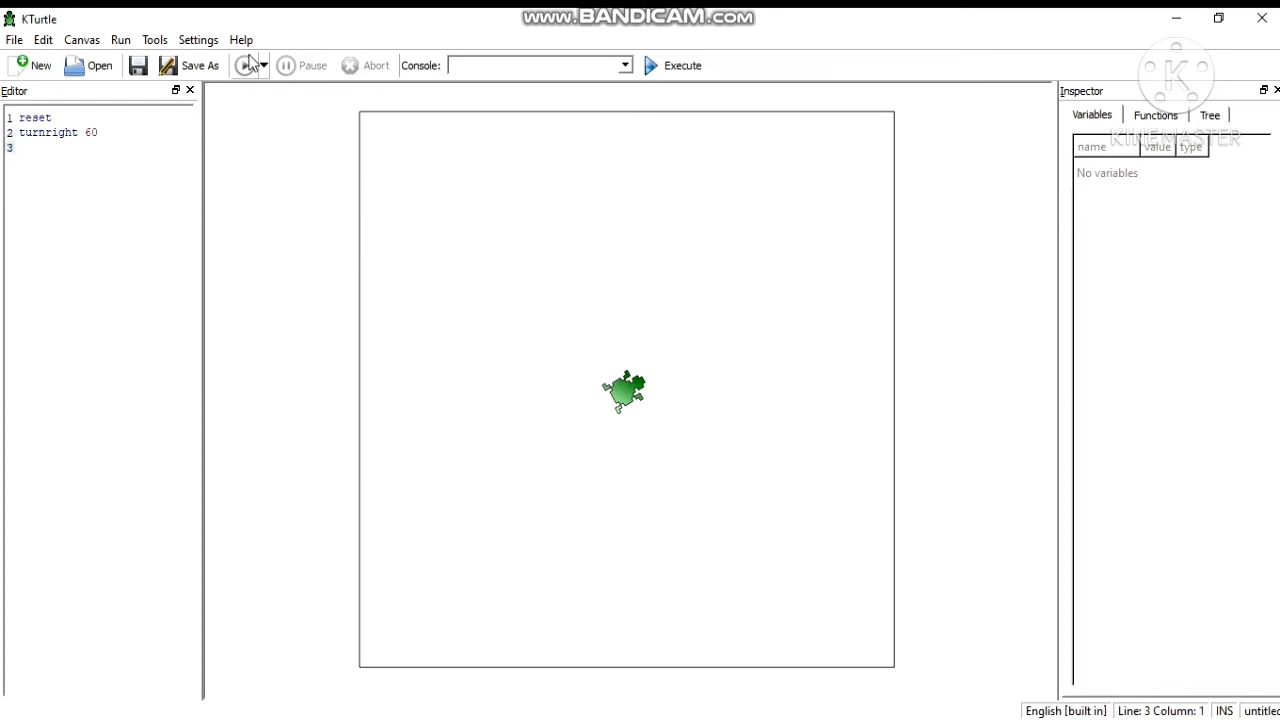
text(tr l)
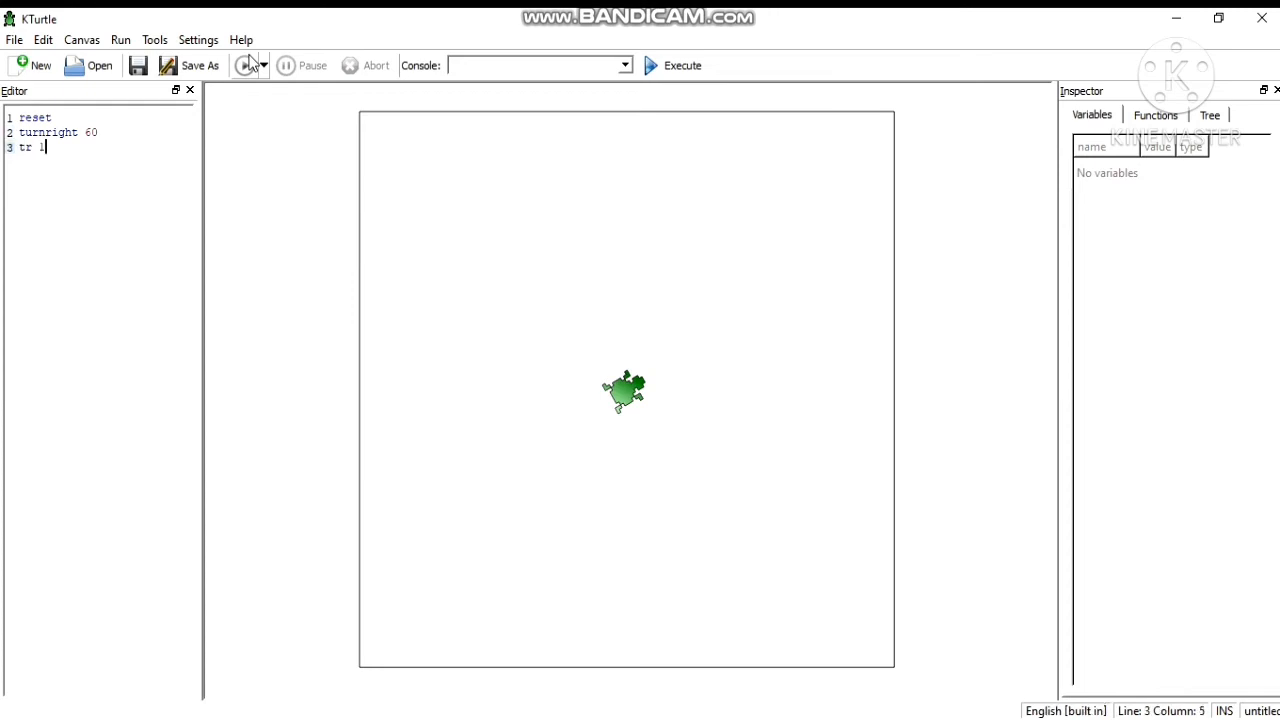
text(80)
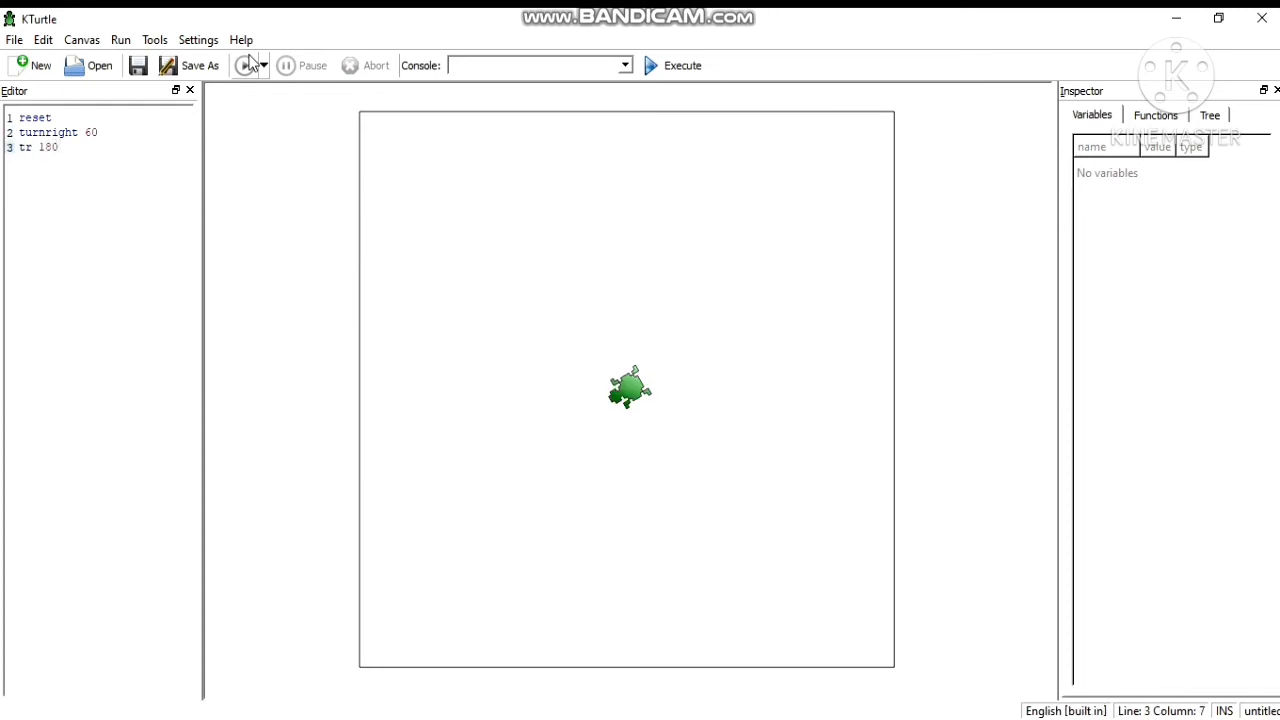
text(tr)
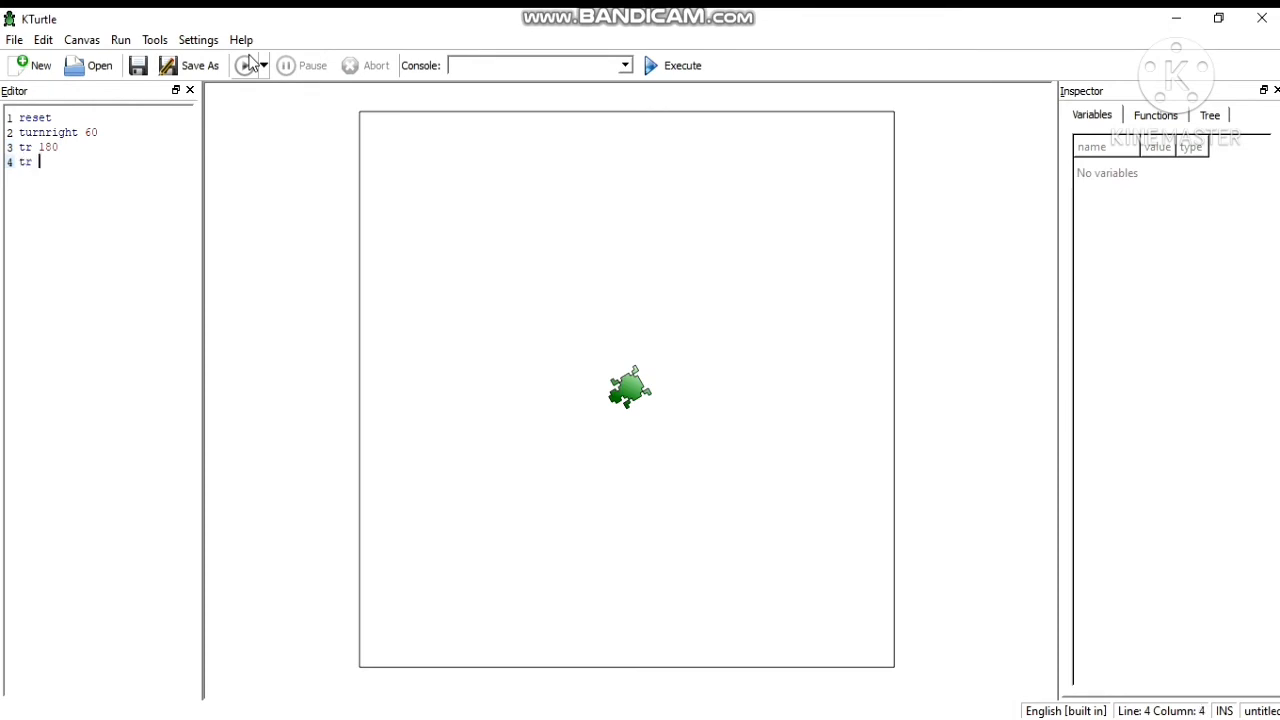
text(180)
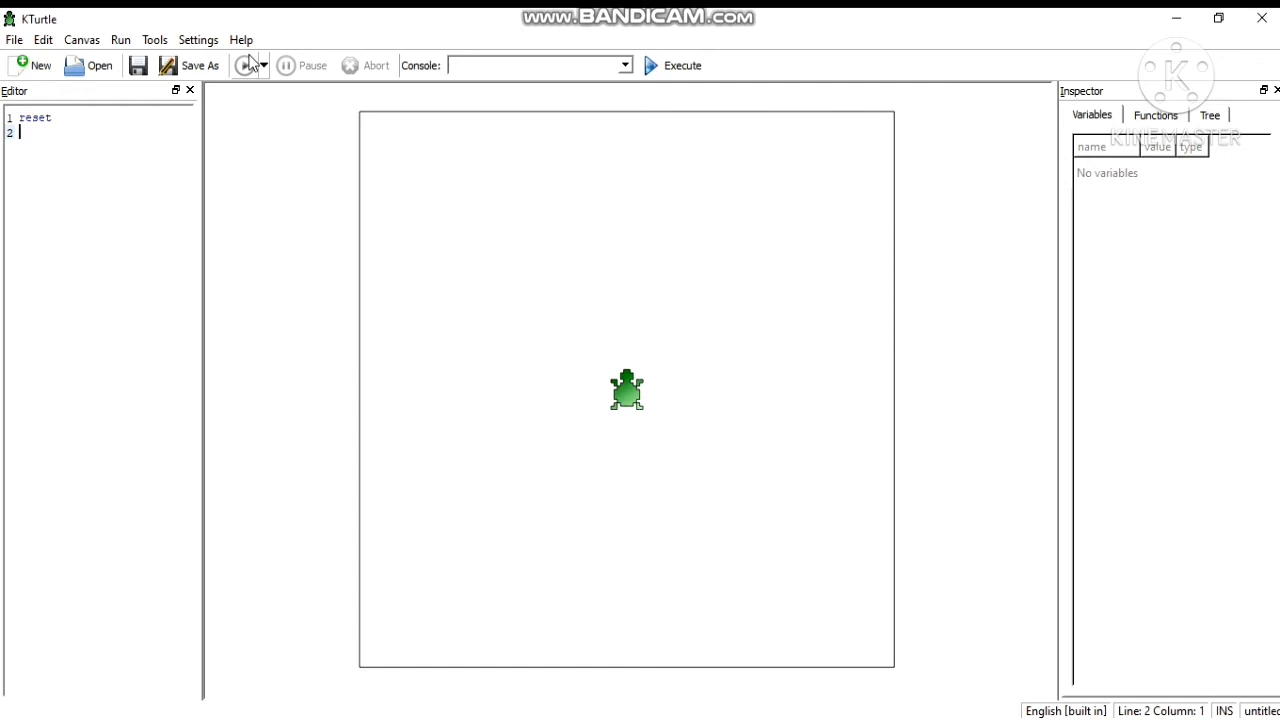
text(tur)
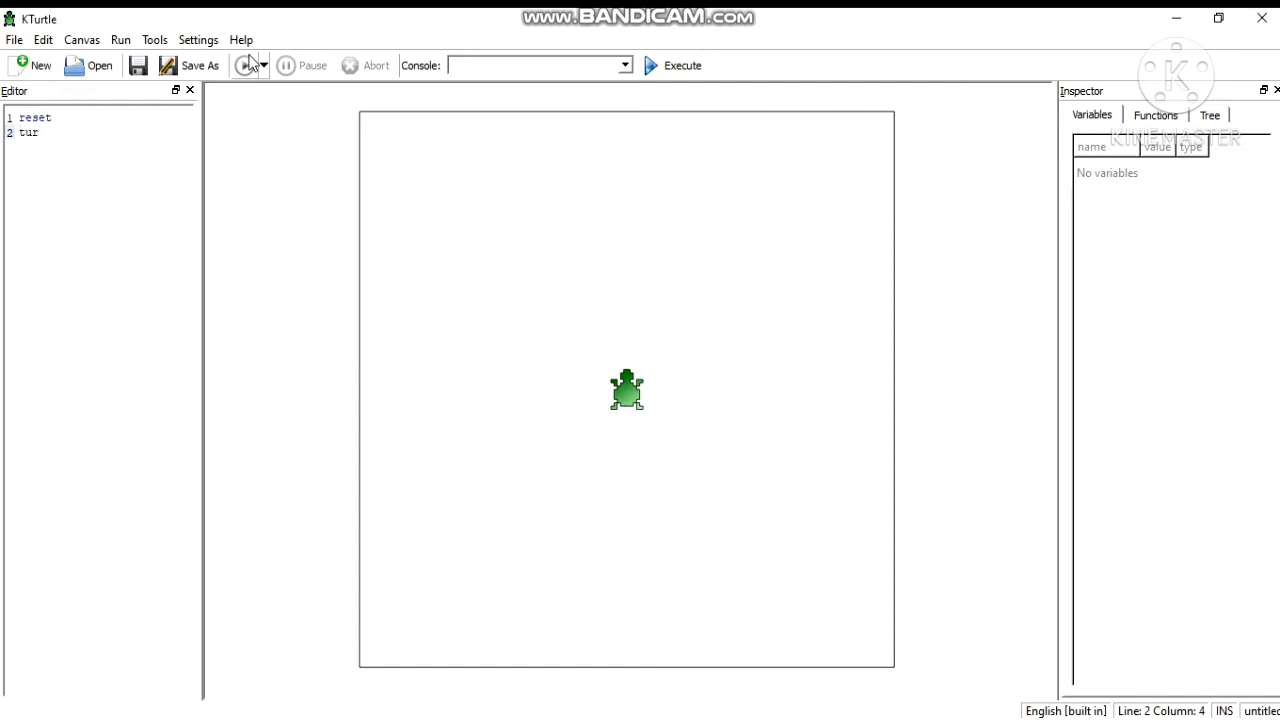
text(nle)
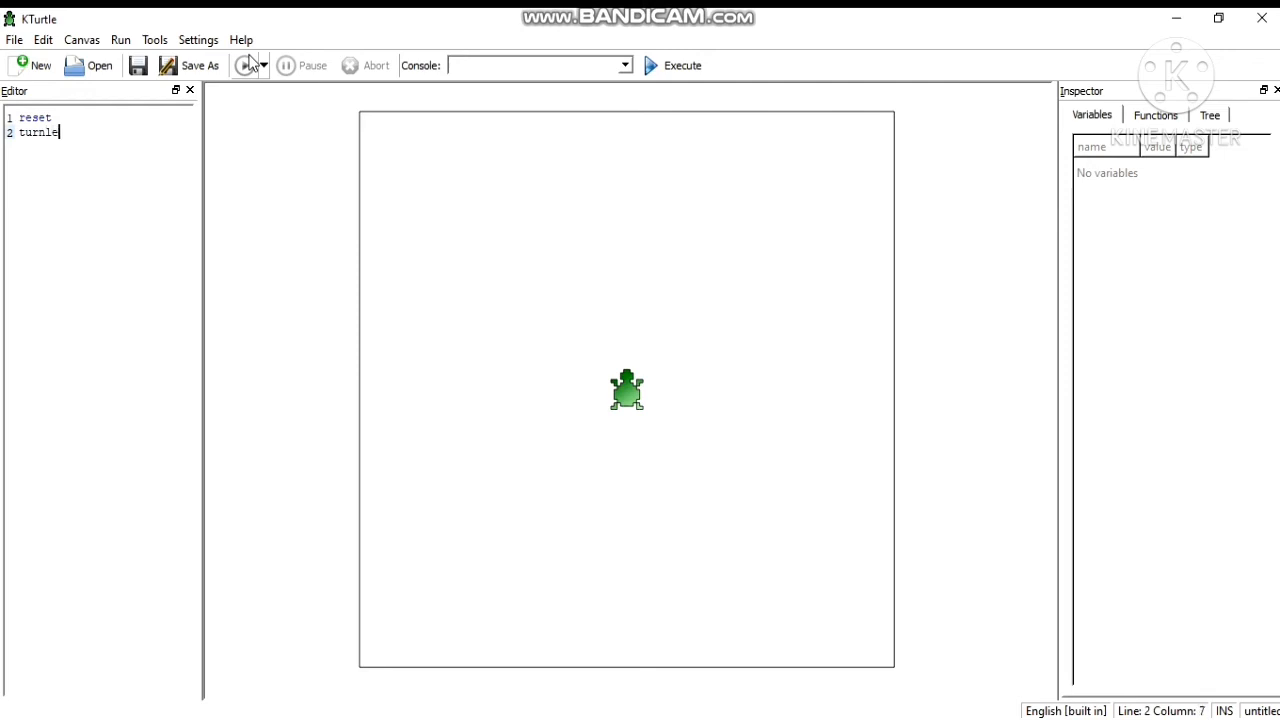
text(eft 1)
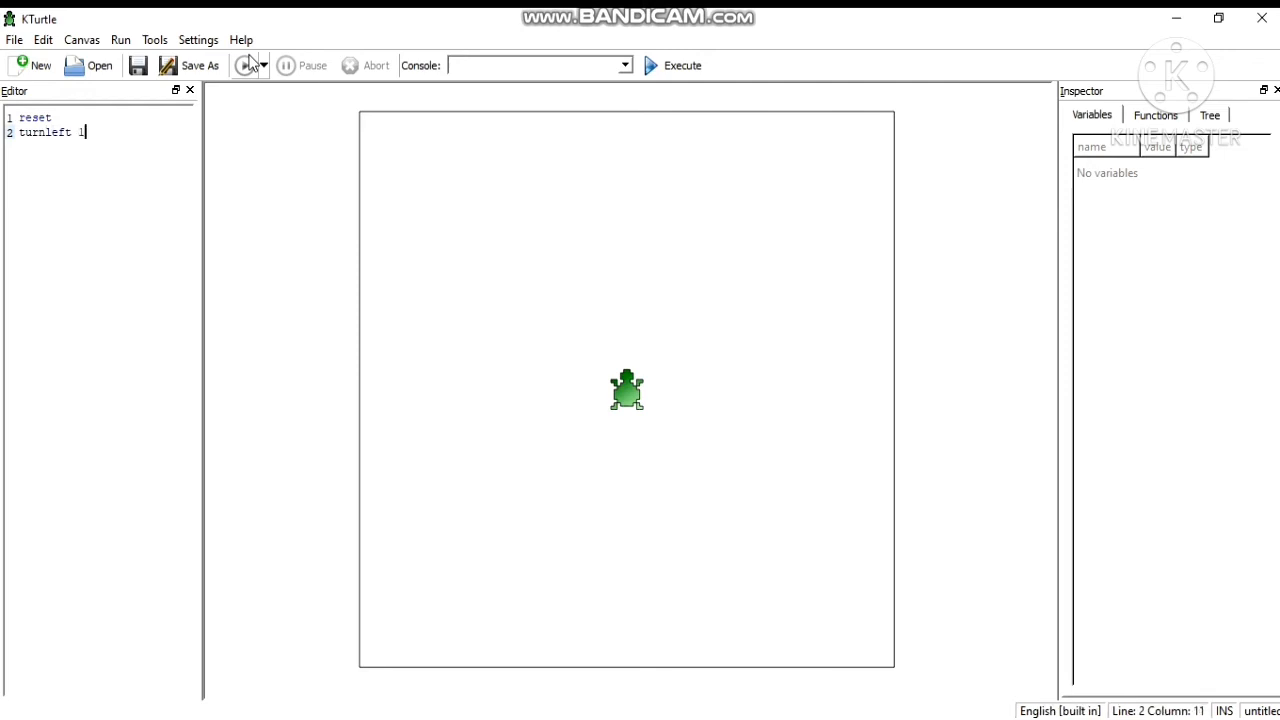
text(90)
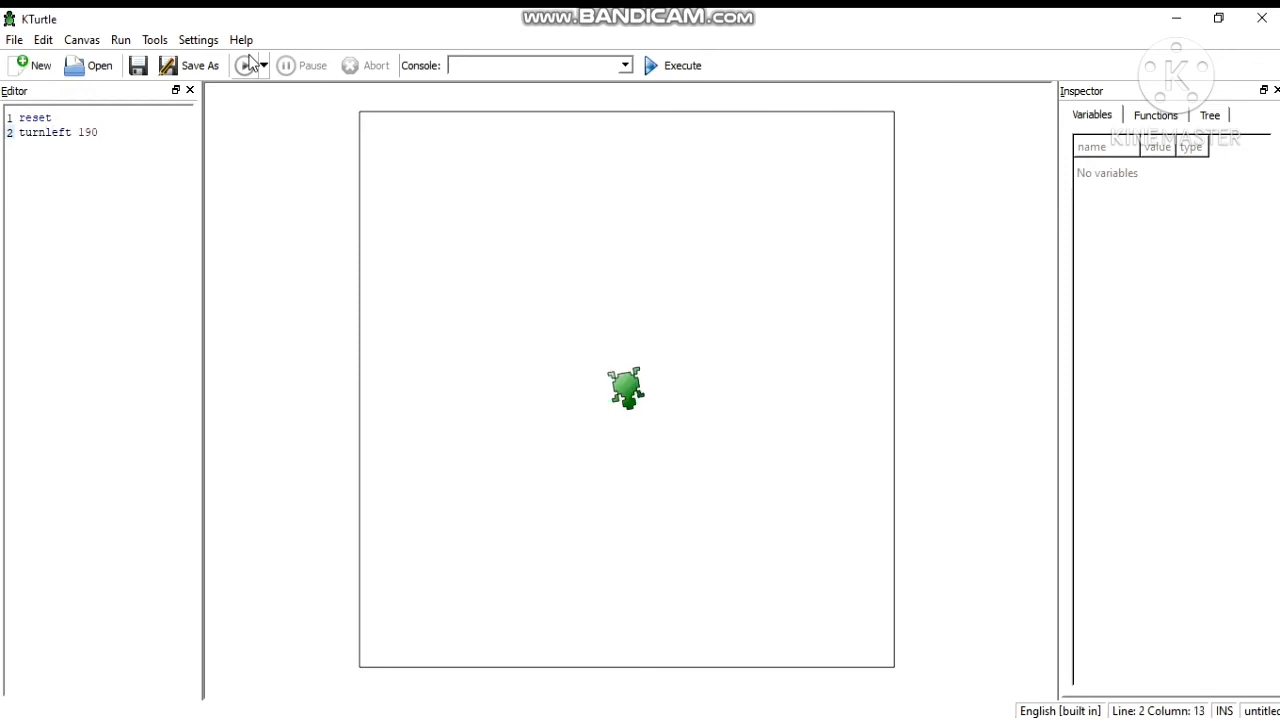
text(tl)
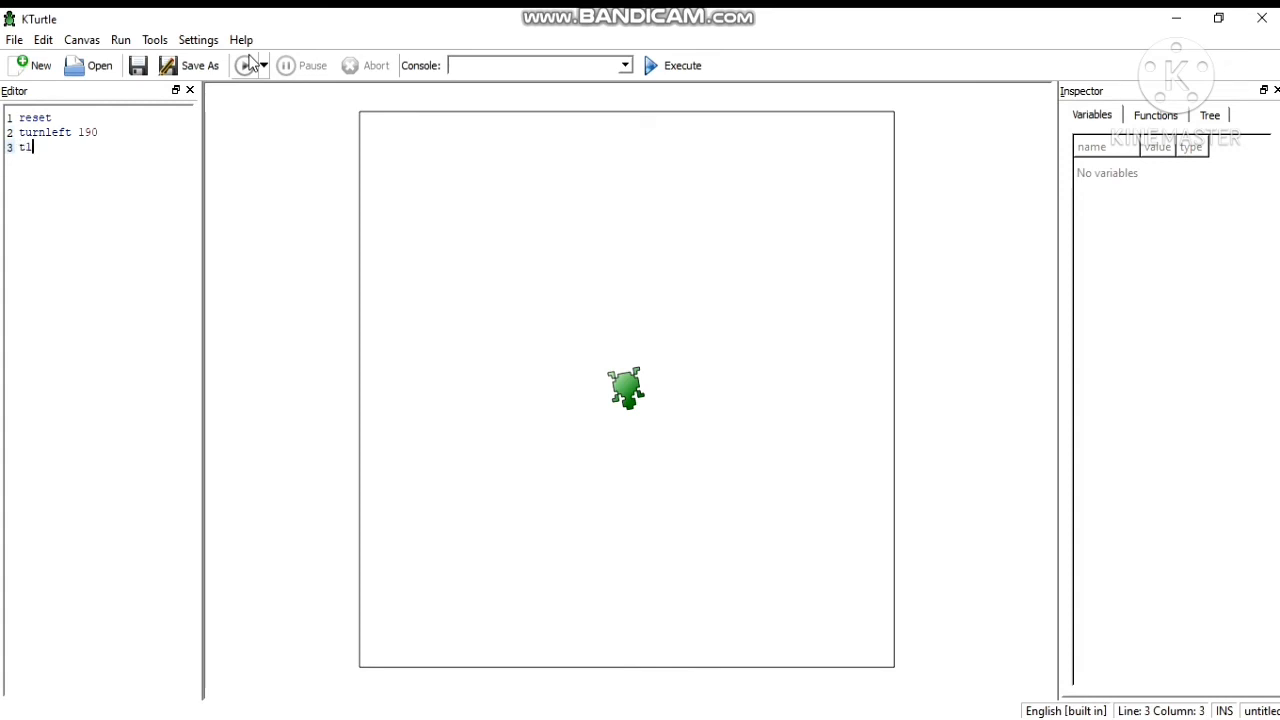
text(90)
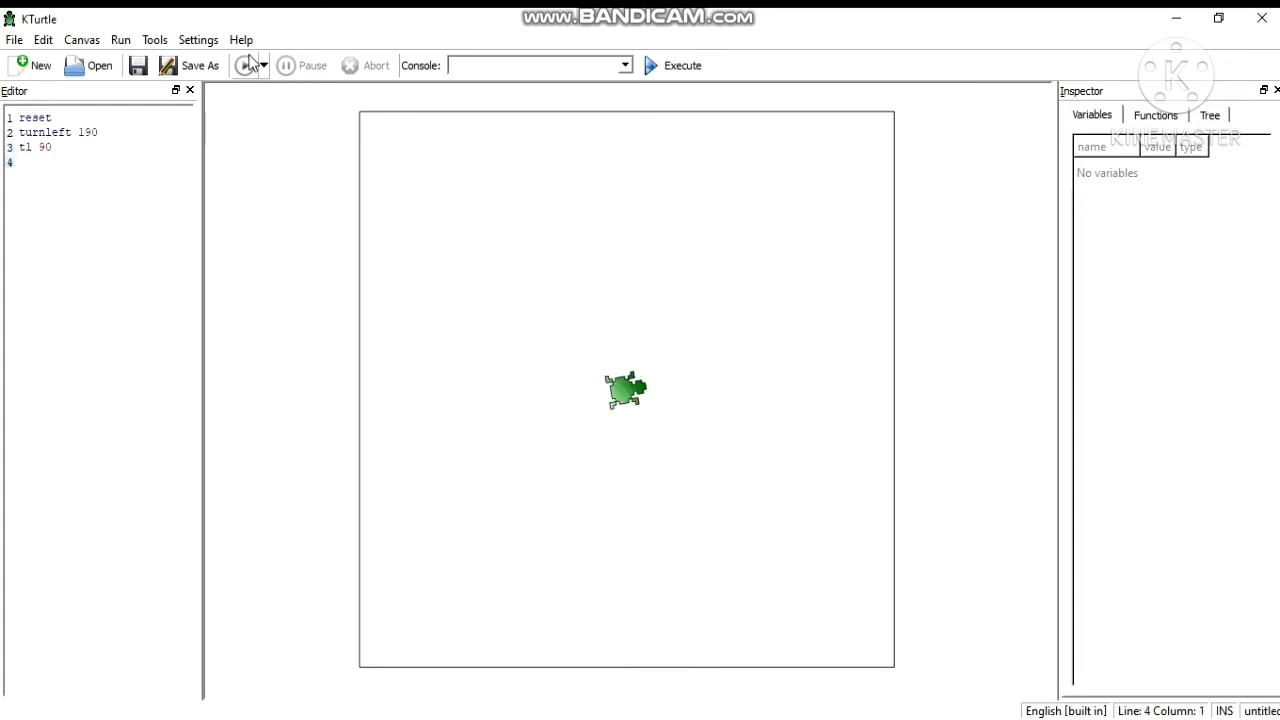
text(tl 1)
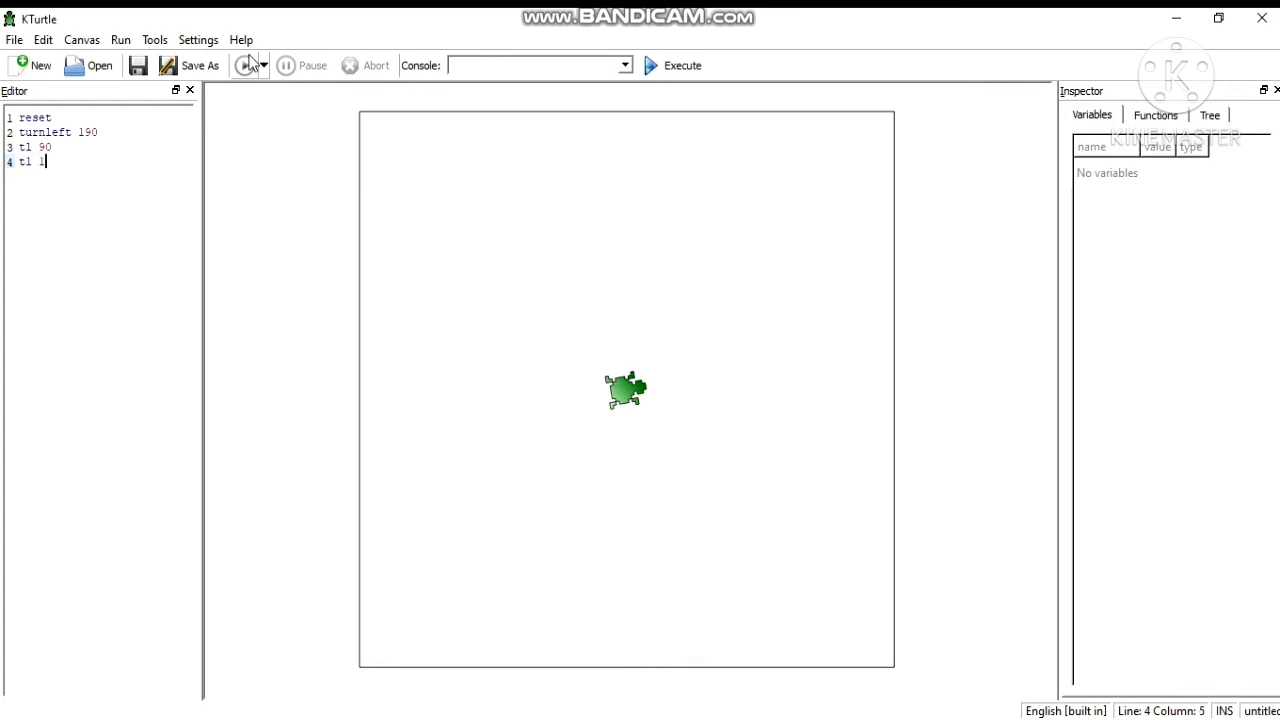
text(65)
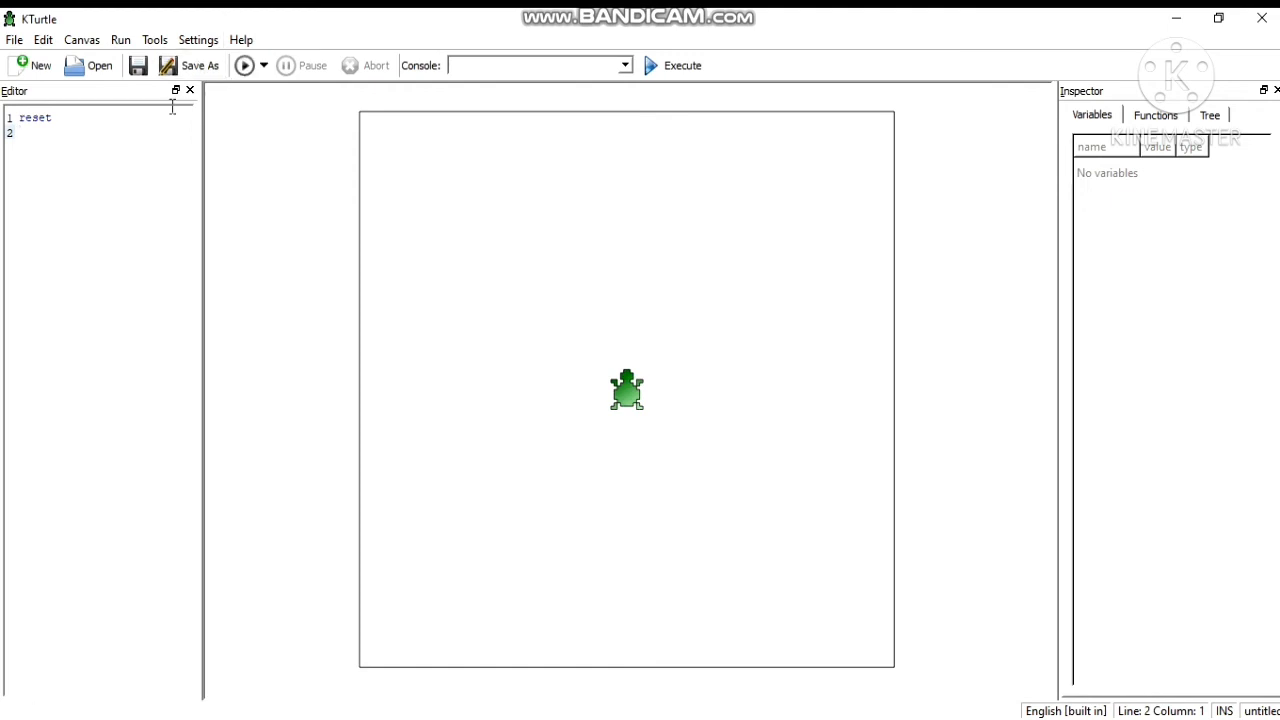
- Write tr 30, fw 120, tr 120 and fw 120 to form the two slanted strokes of the A
text(t)
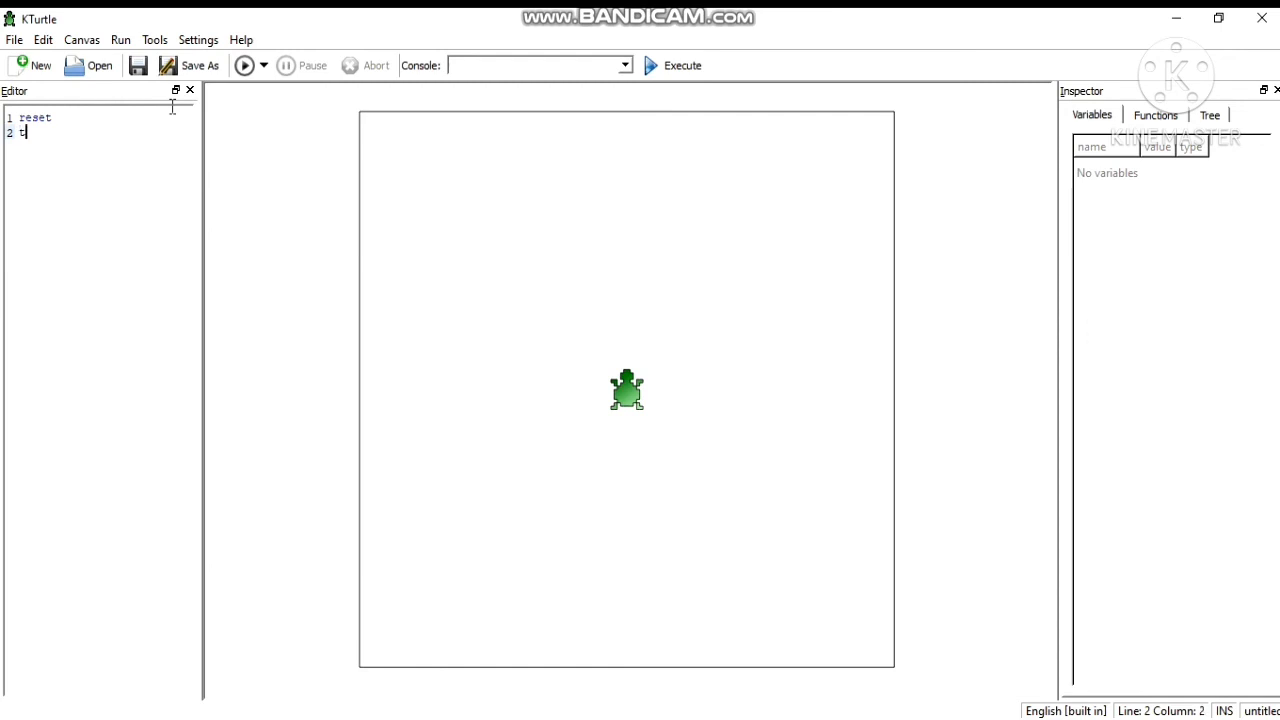
text(r 30)
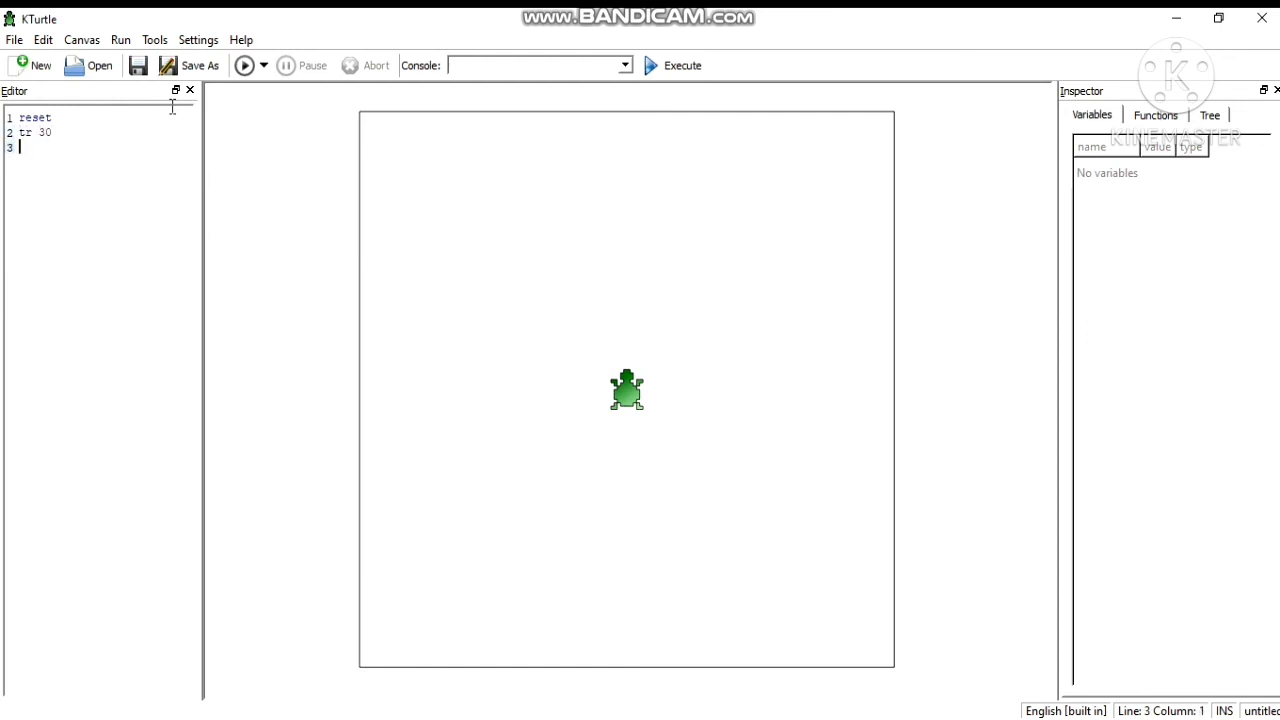
text(f)
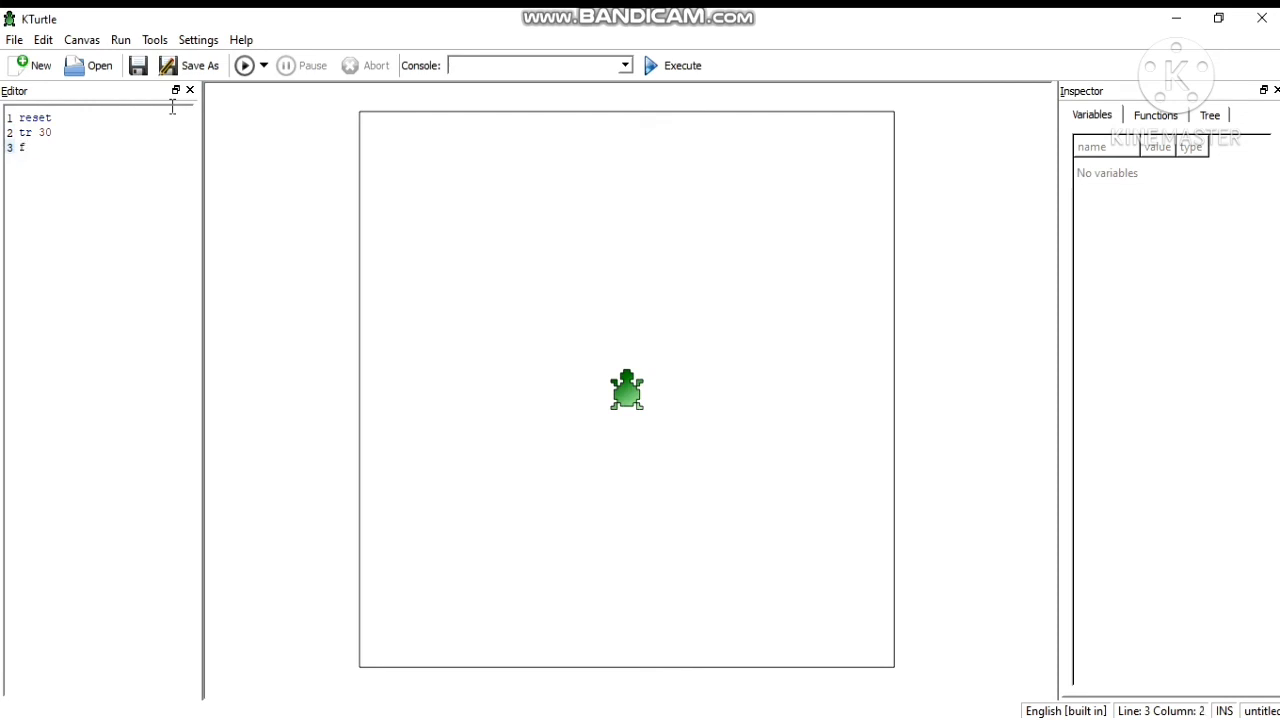
text(w 120)
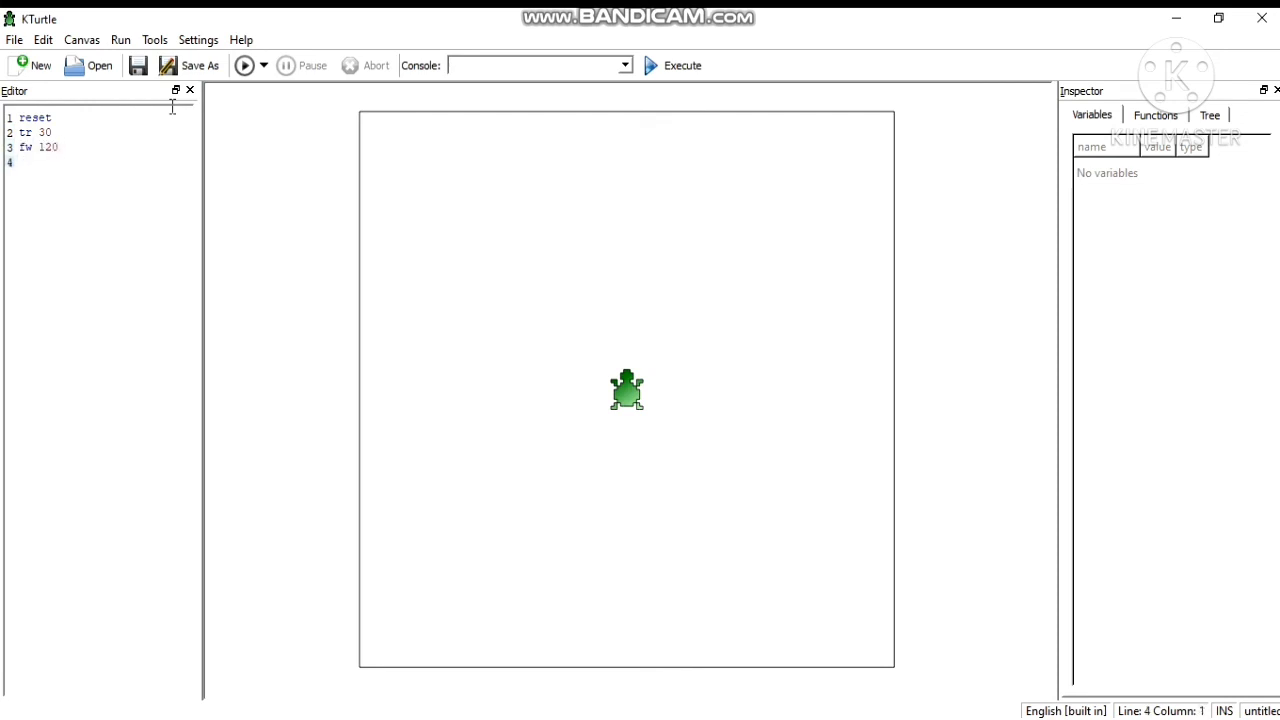
text(tr 1)
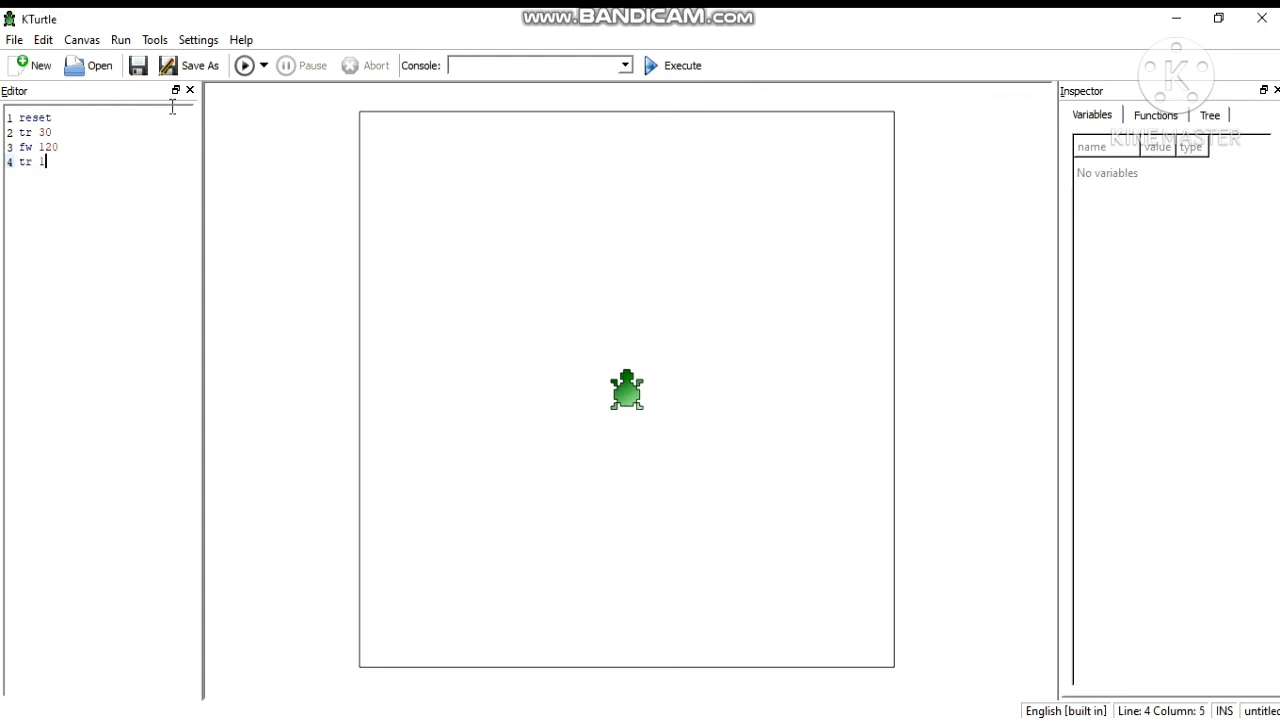
text(20)
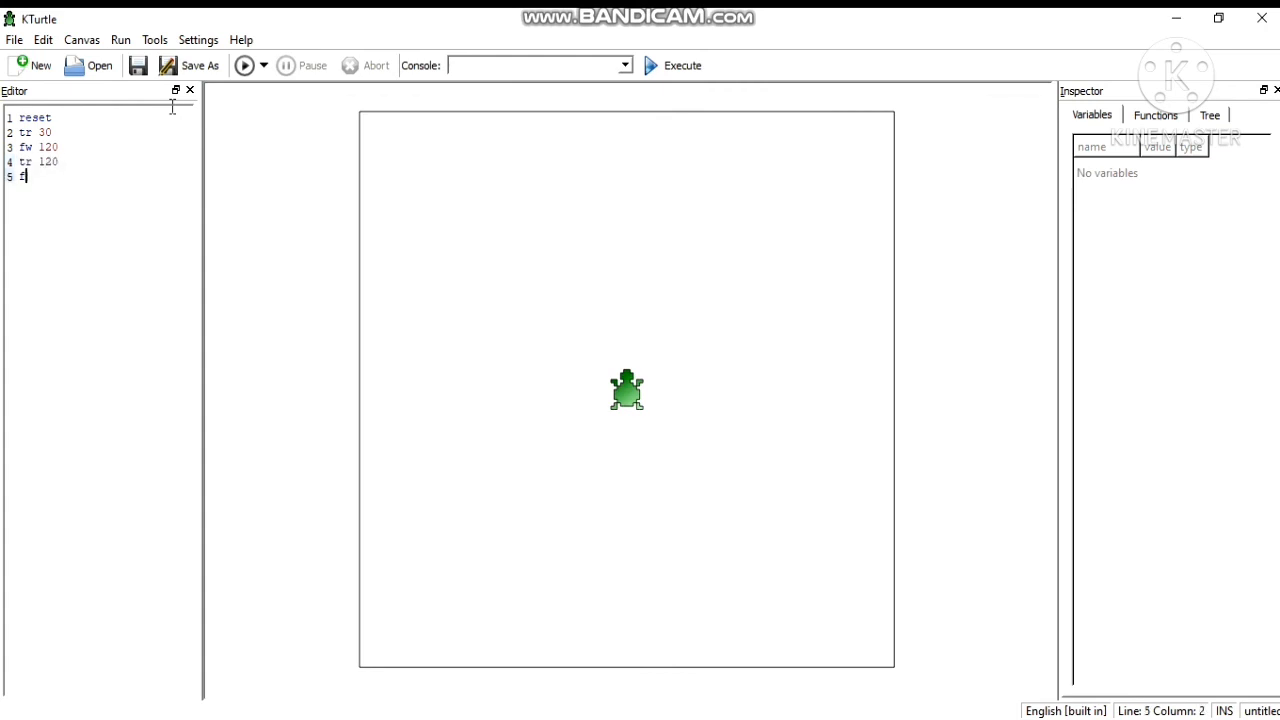
text(w 120)
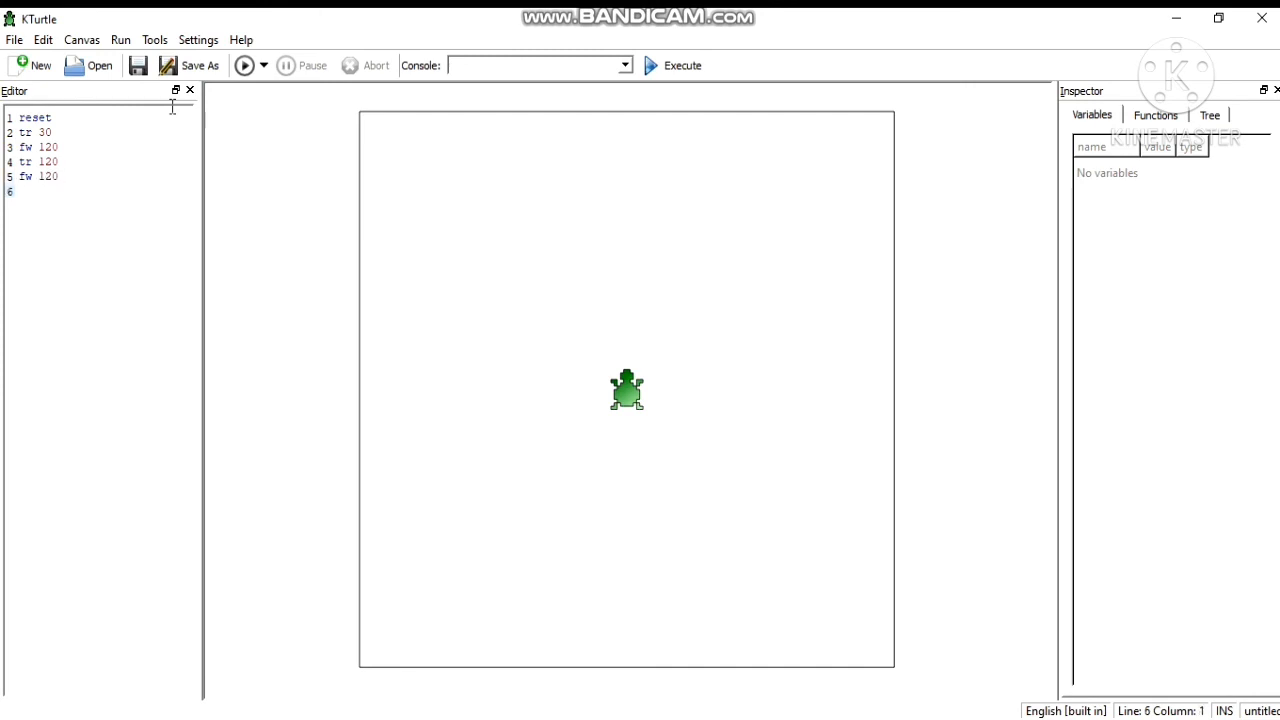
- Add bw 60, tr 120 and fw 60 for the crossbar, then run the script to draw the letter A
text(bw 60)
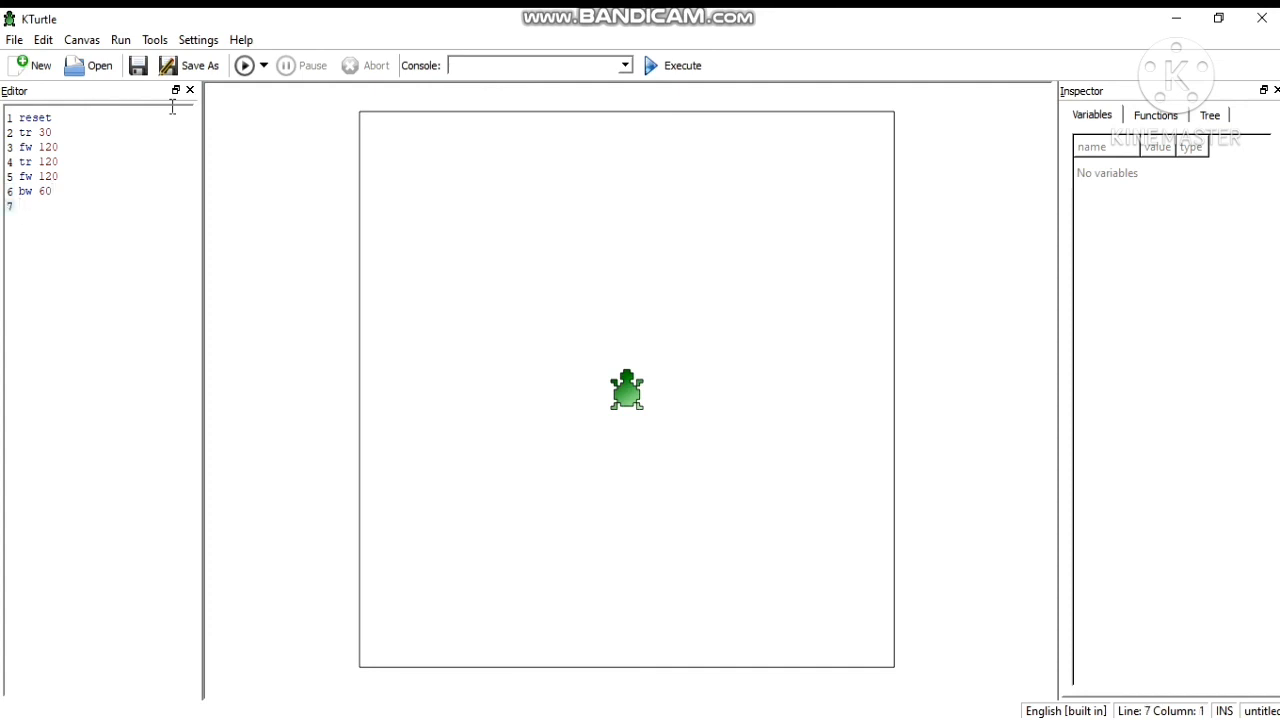
text(tr 120)
text(fw)
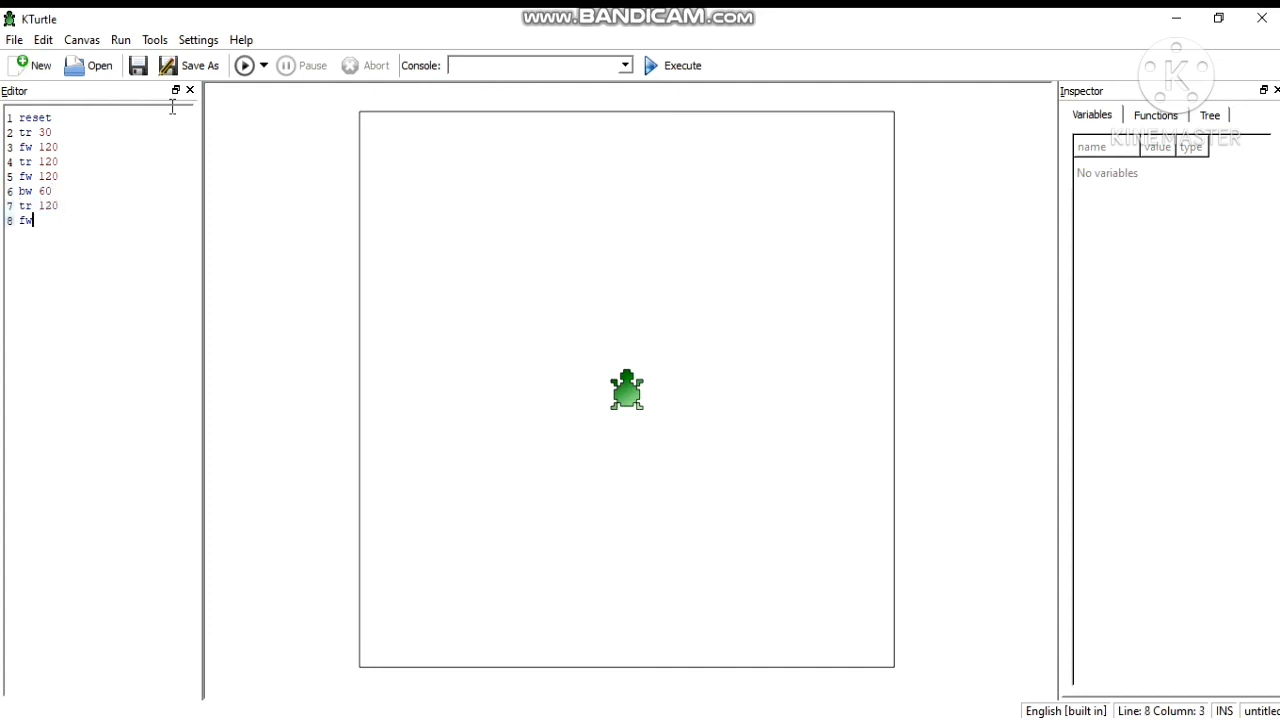
text(60)
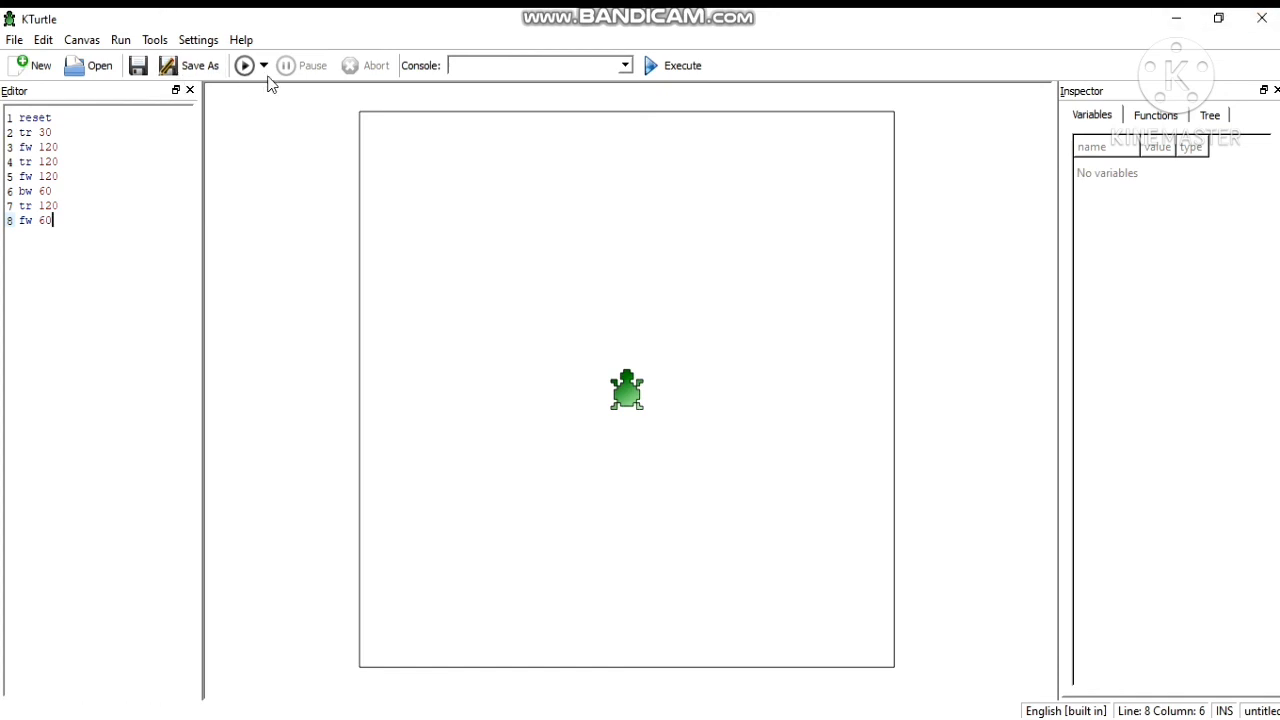
click(244, 66)
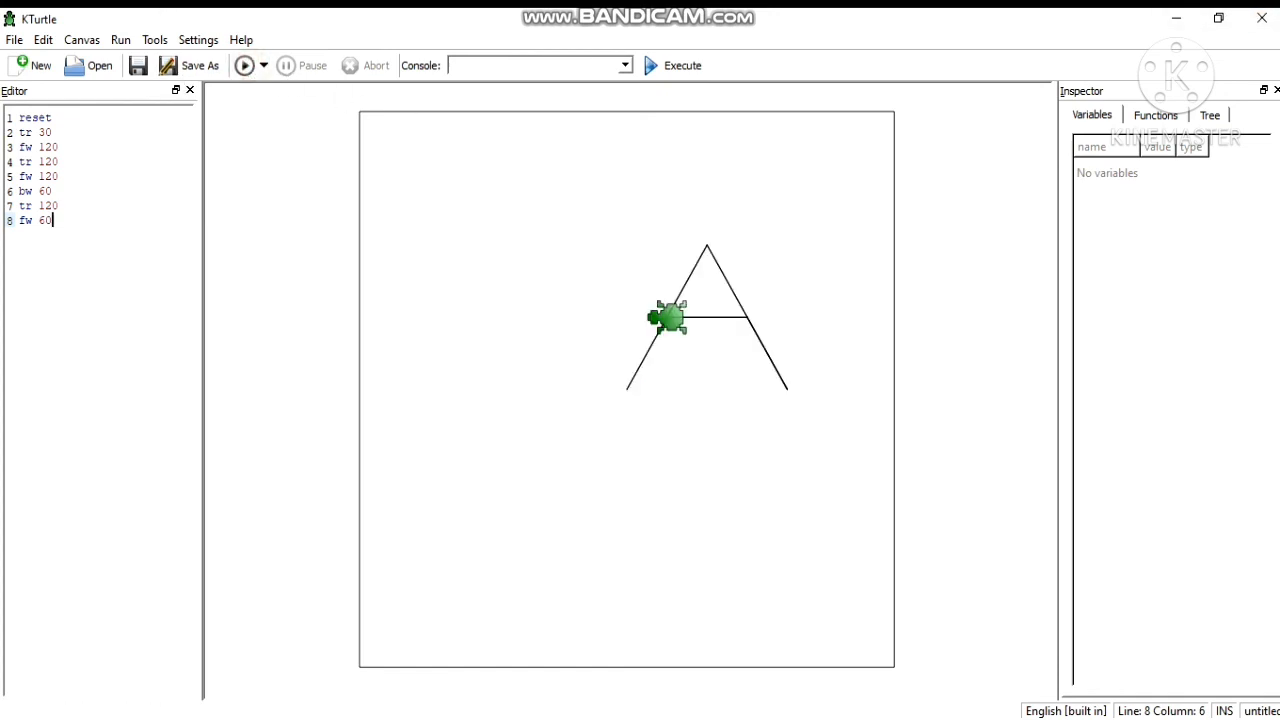